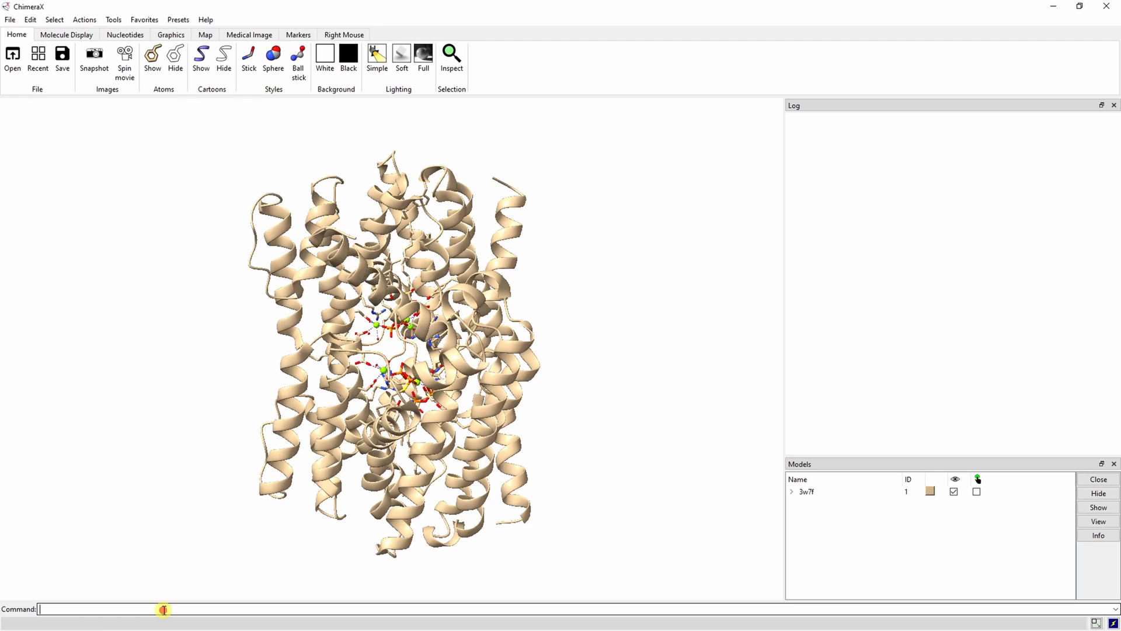
Run 'delete /b' so only a single protein chain of 3w7f remains
type("delete")
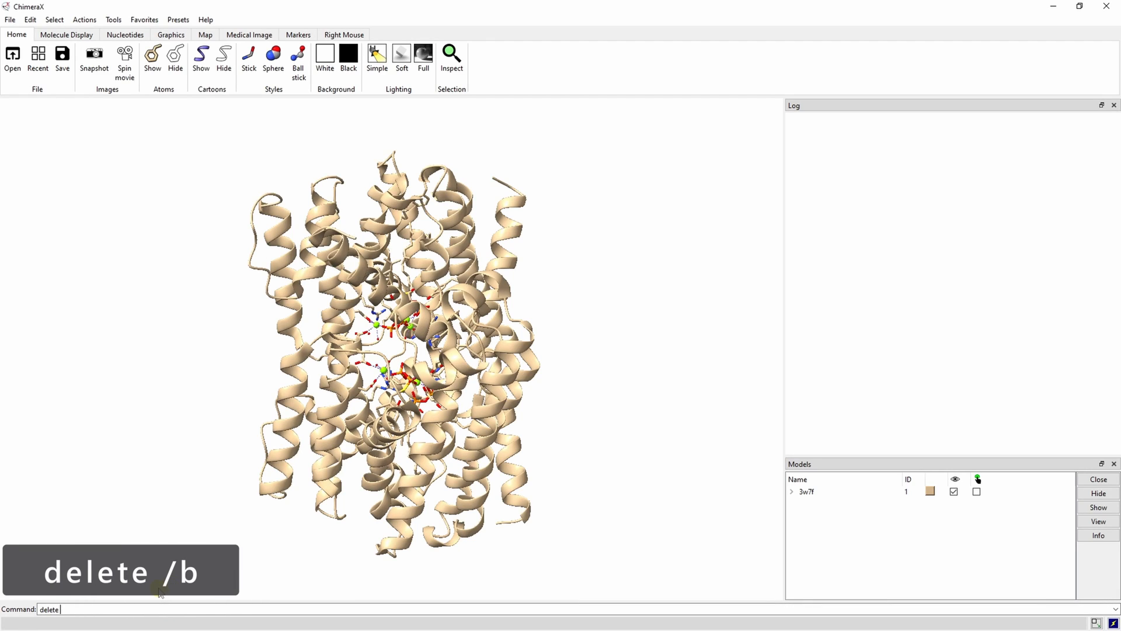
type("/b")
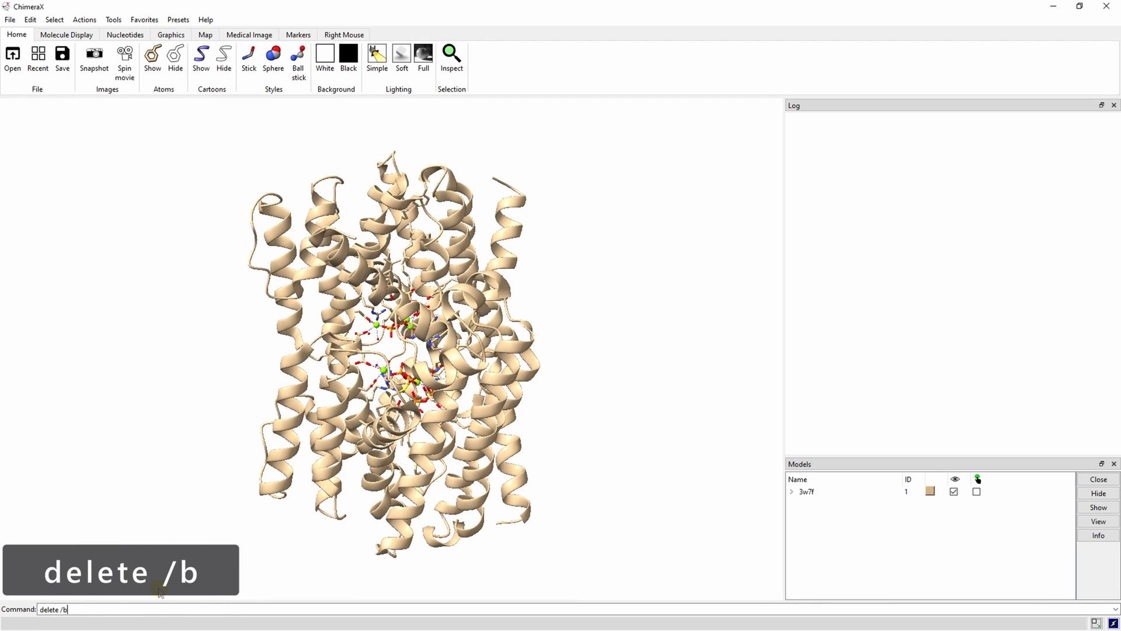
key("Return")
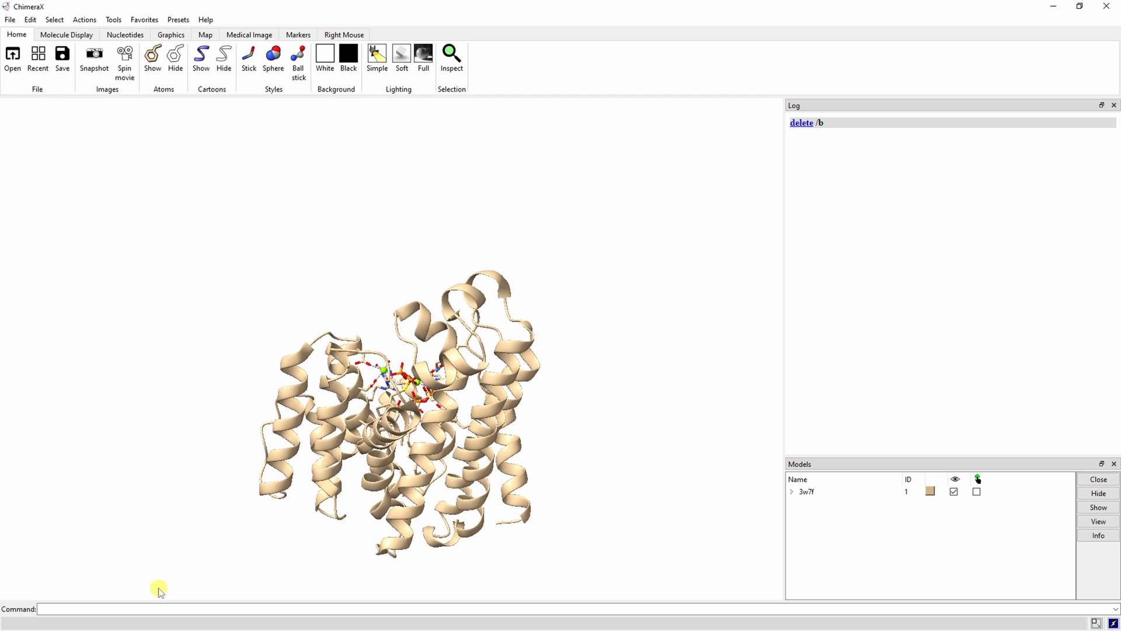
View and label the FPS 301/302 ligands at height 1, then start deleting solvent
type("view ligan")
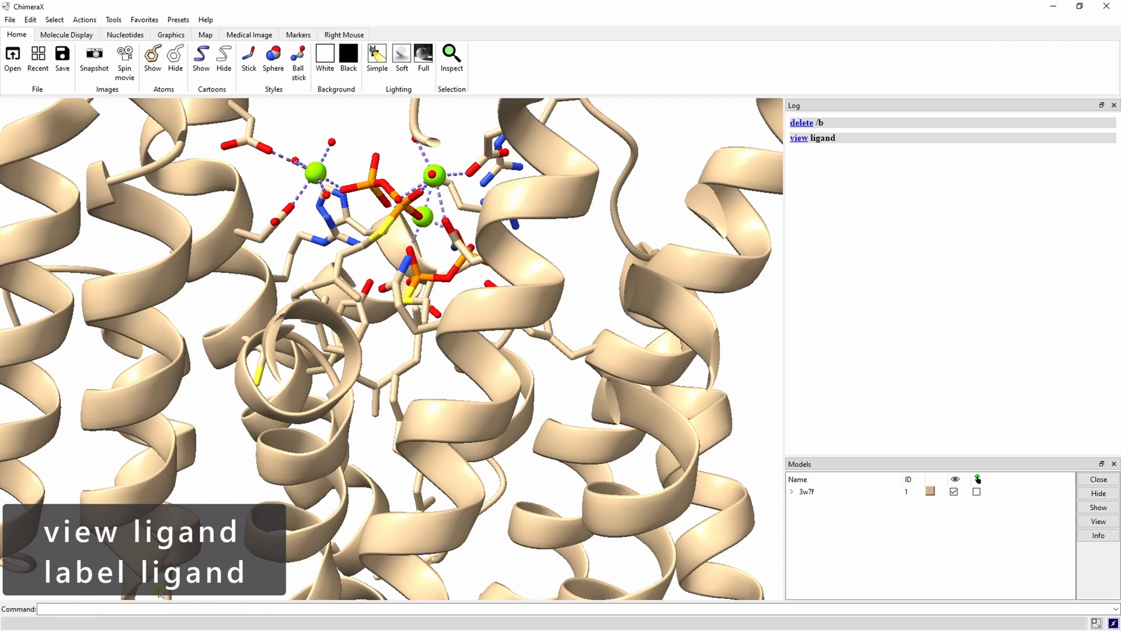
type("label ligand")
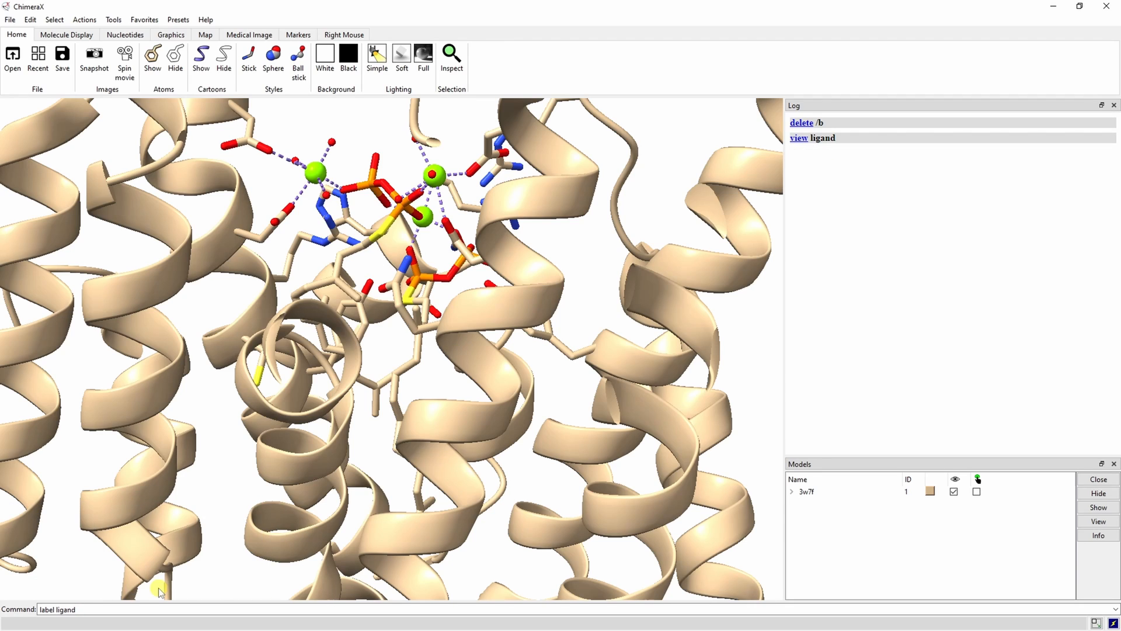
key("Return")
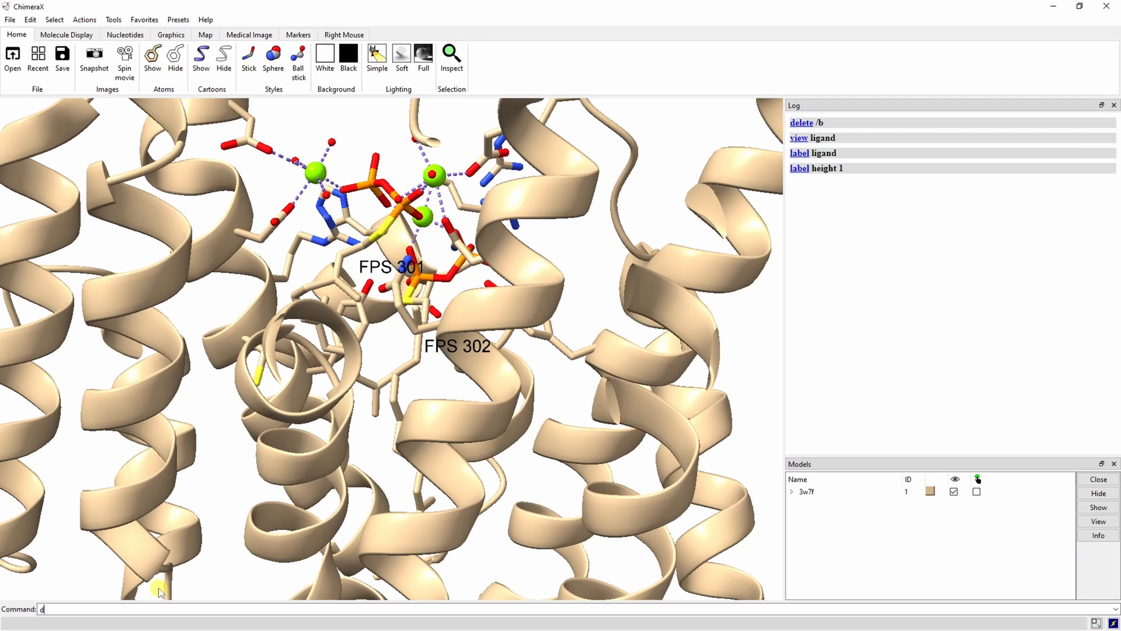
type("elete solvent")
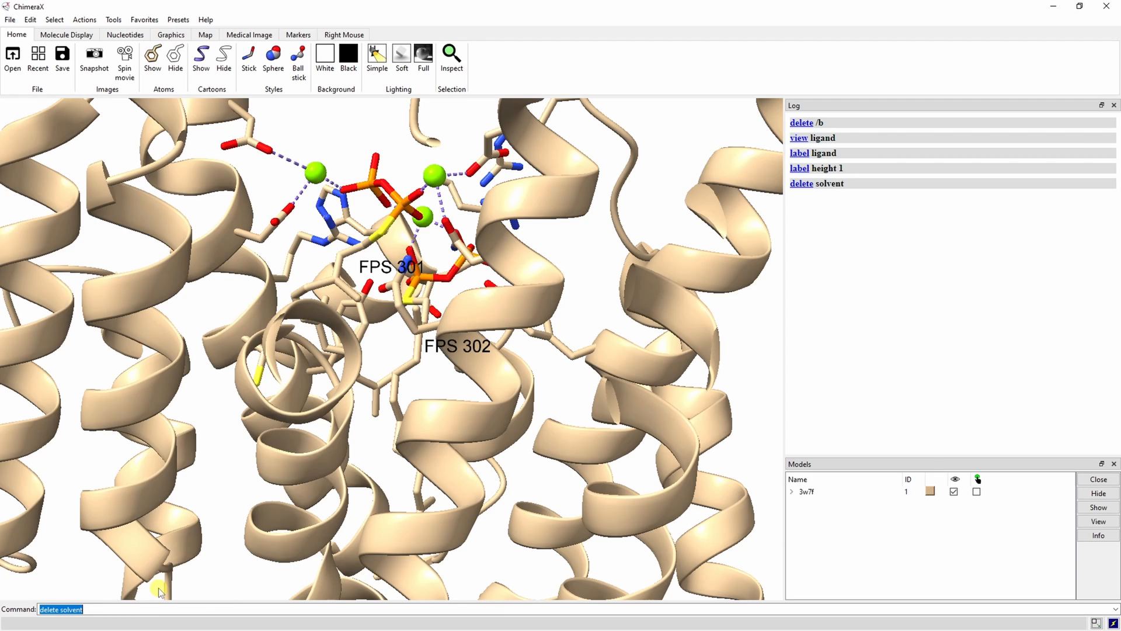
key("Return")
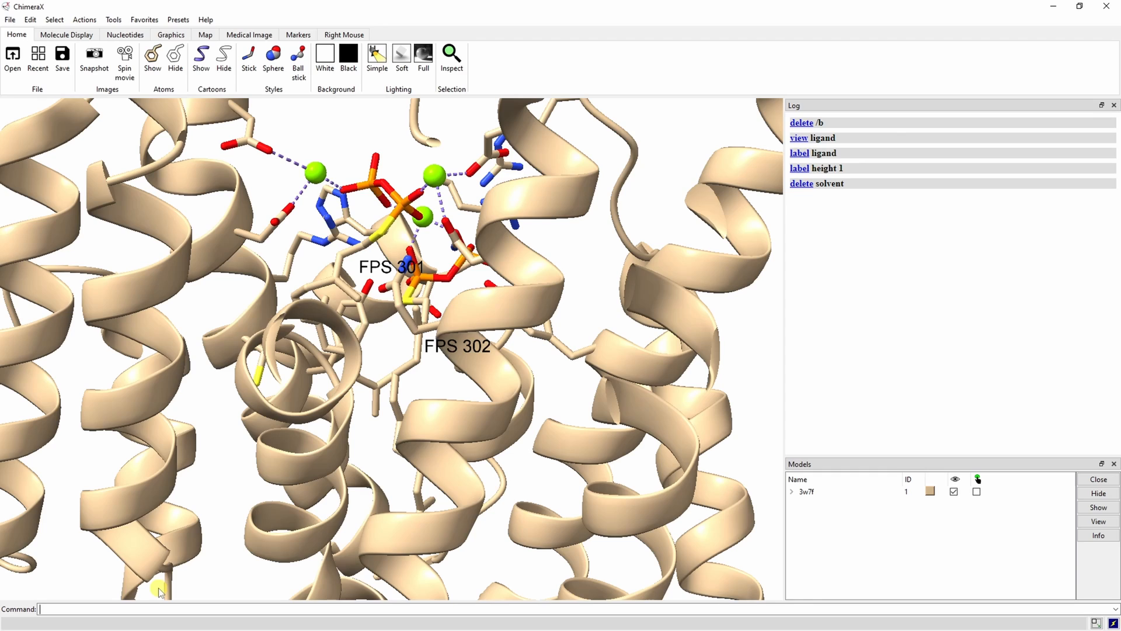
type("label @")
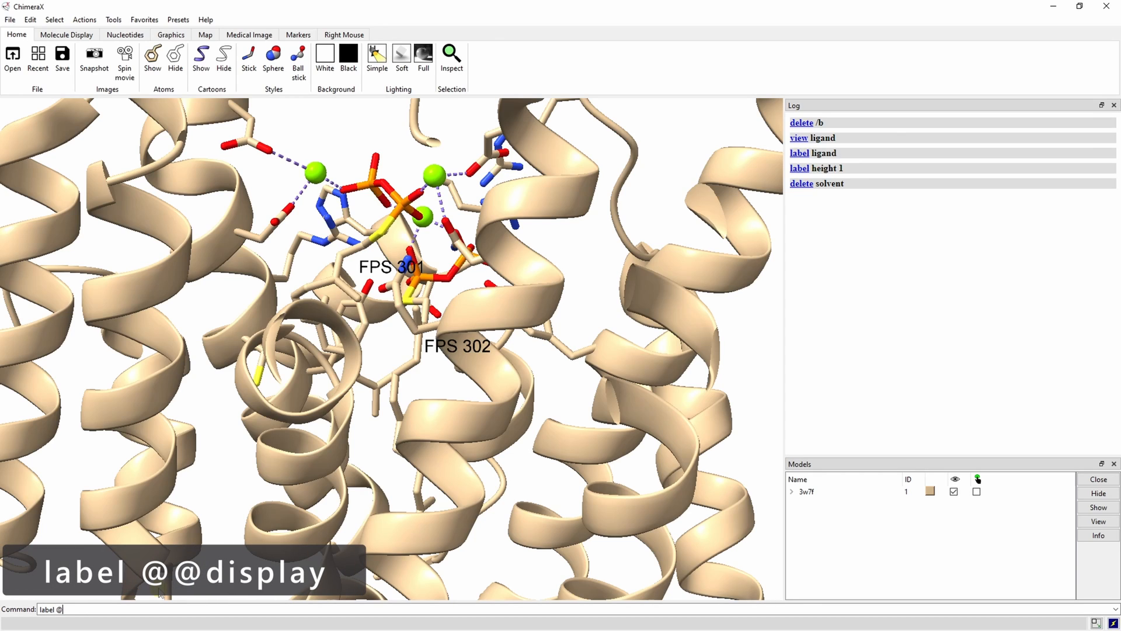
type("@display")
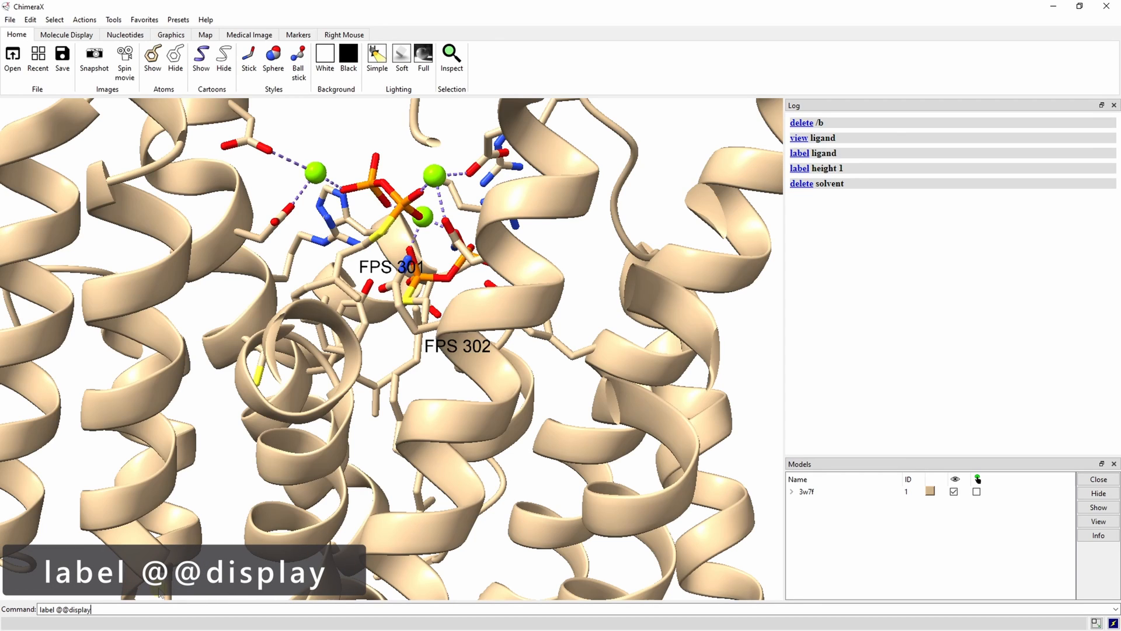
key("Return")
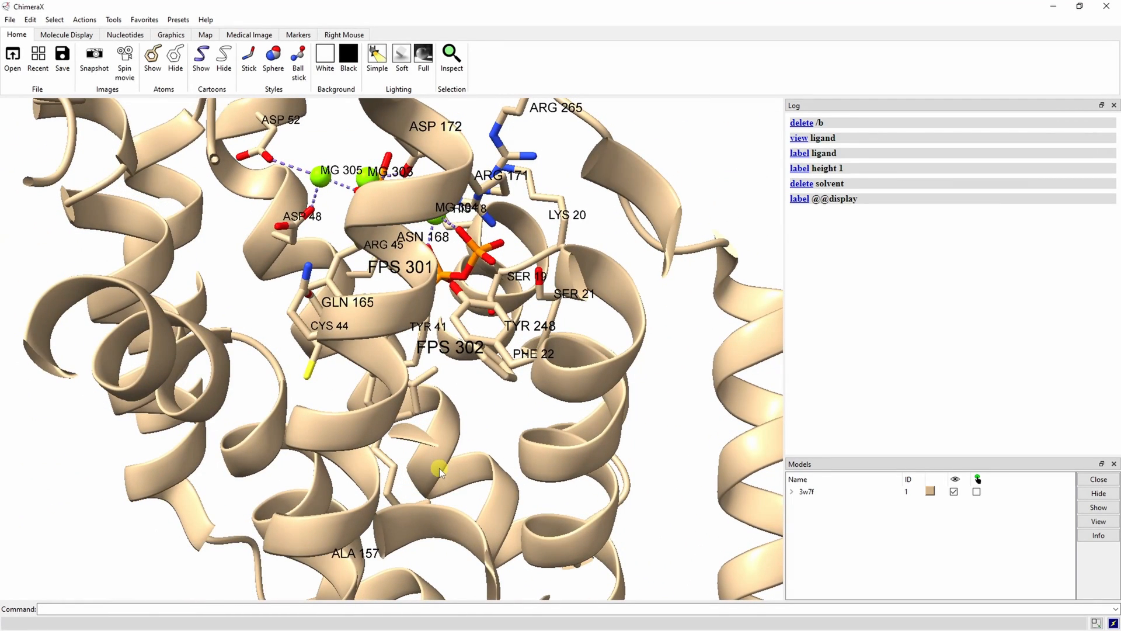
mouse_move(85, 572)
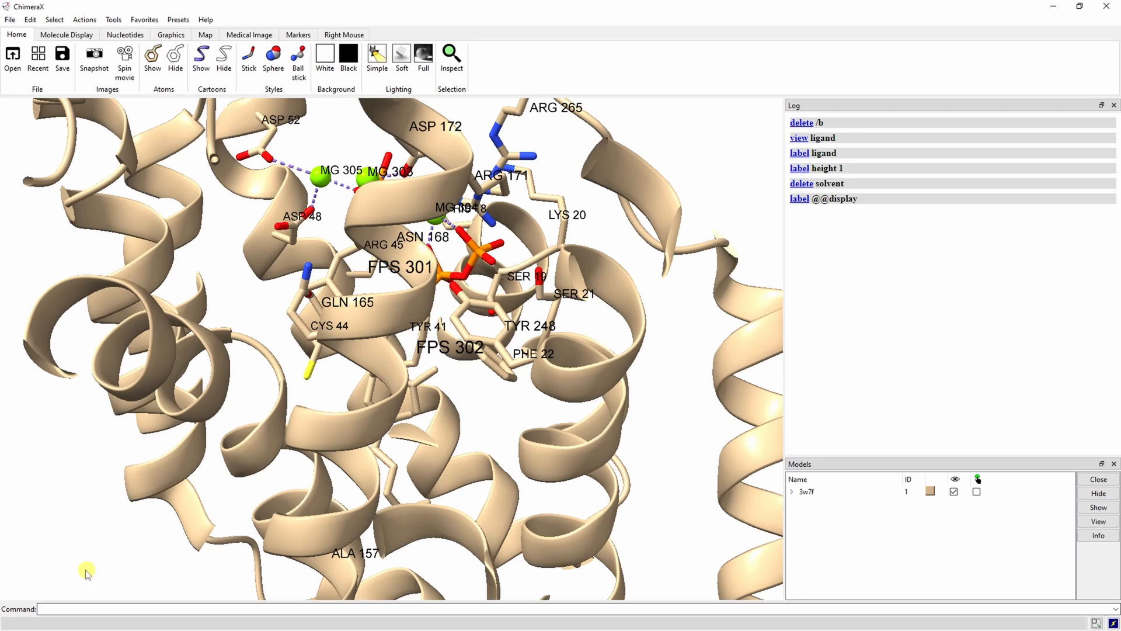
Measure SER 21 OG and TYR 248 OH to FPS 302 O1B: 2.405 Å and 2.996 Å
type("distance :21")
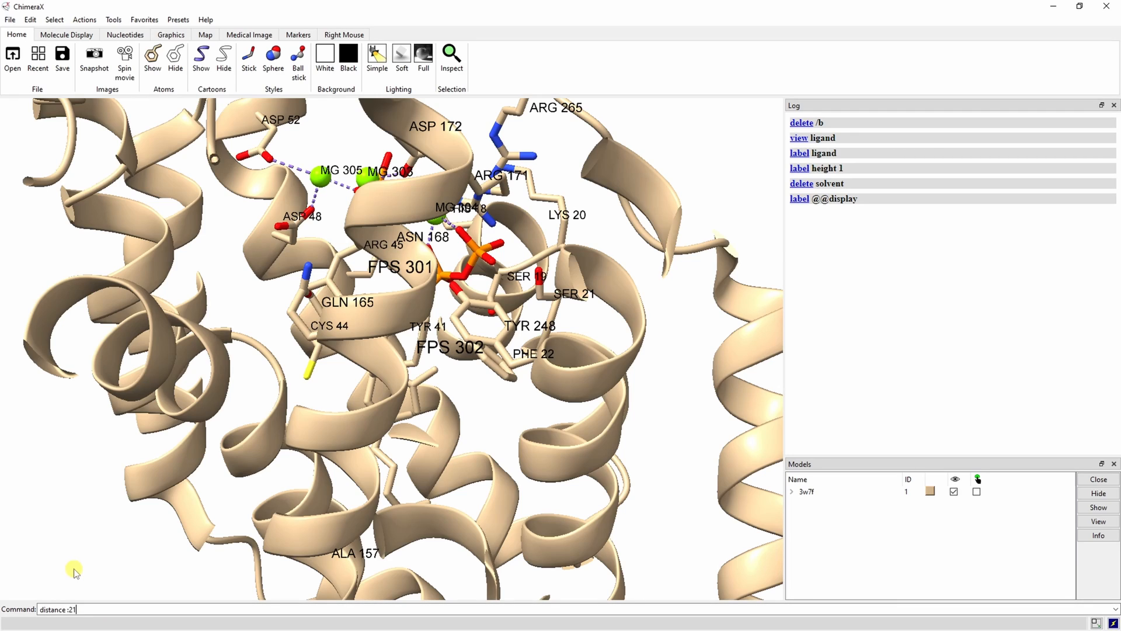
type("@OG :302")
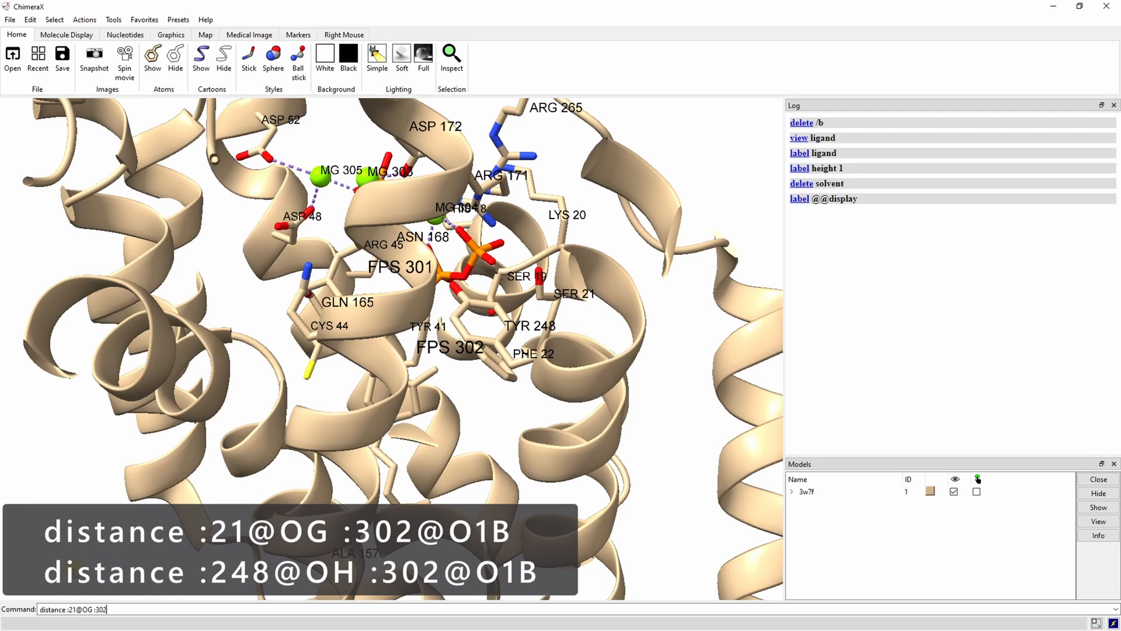
type("@O")
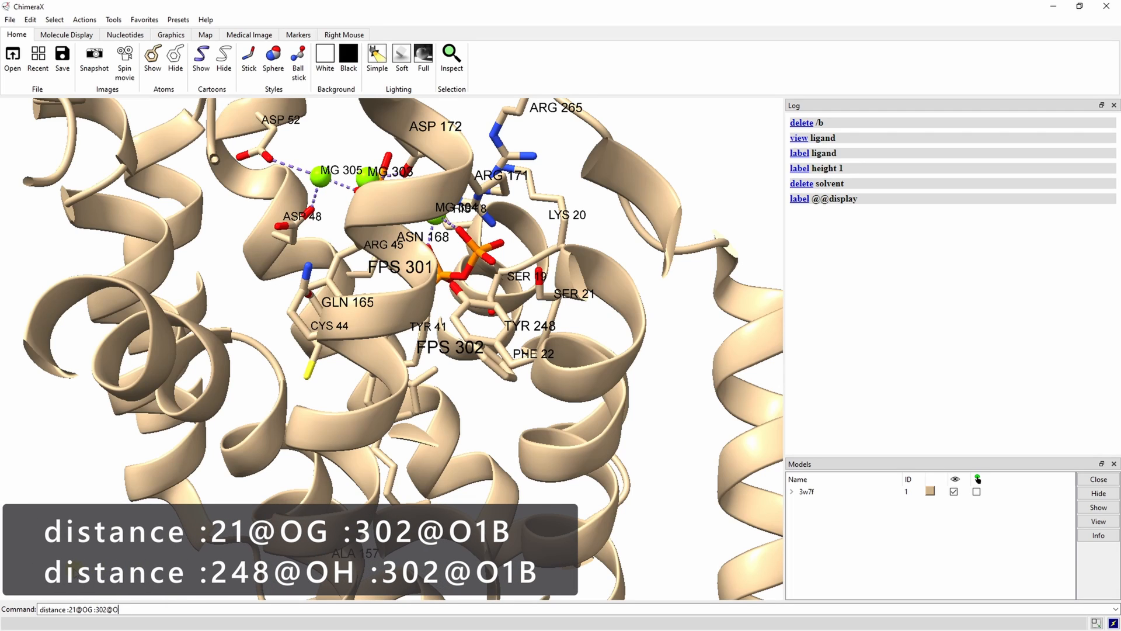
key("Return")
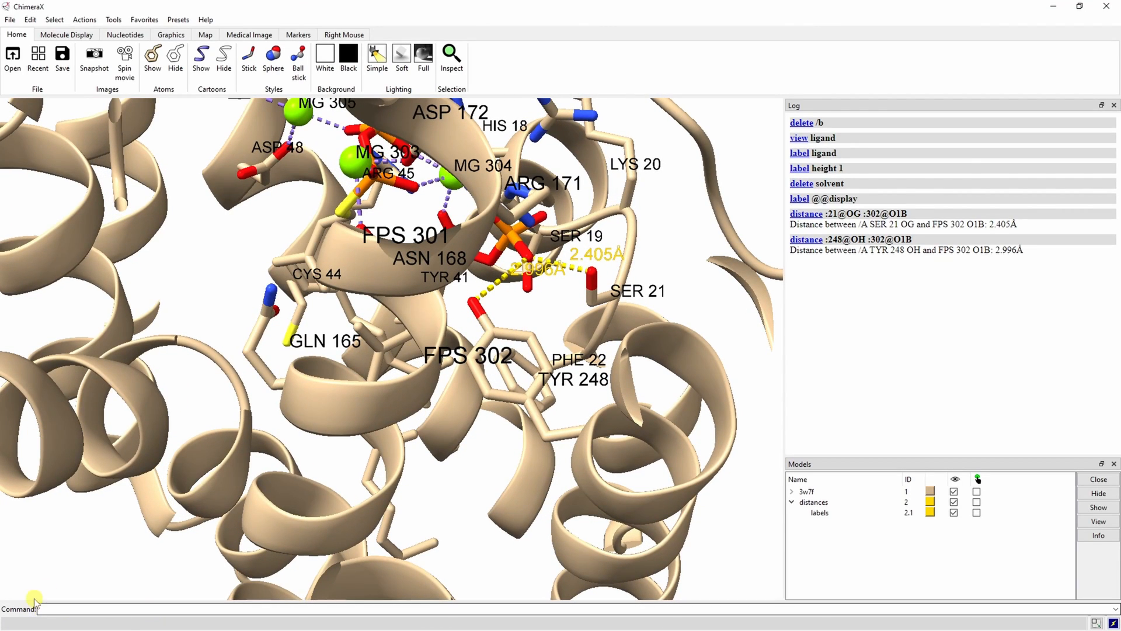
Select :FPS and find the 13 cross hydrogen bonds to the protein, logged and revealed
type("select :FPS")
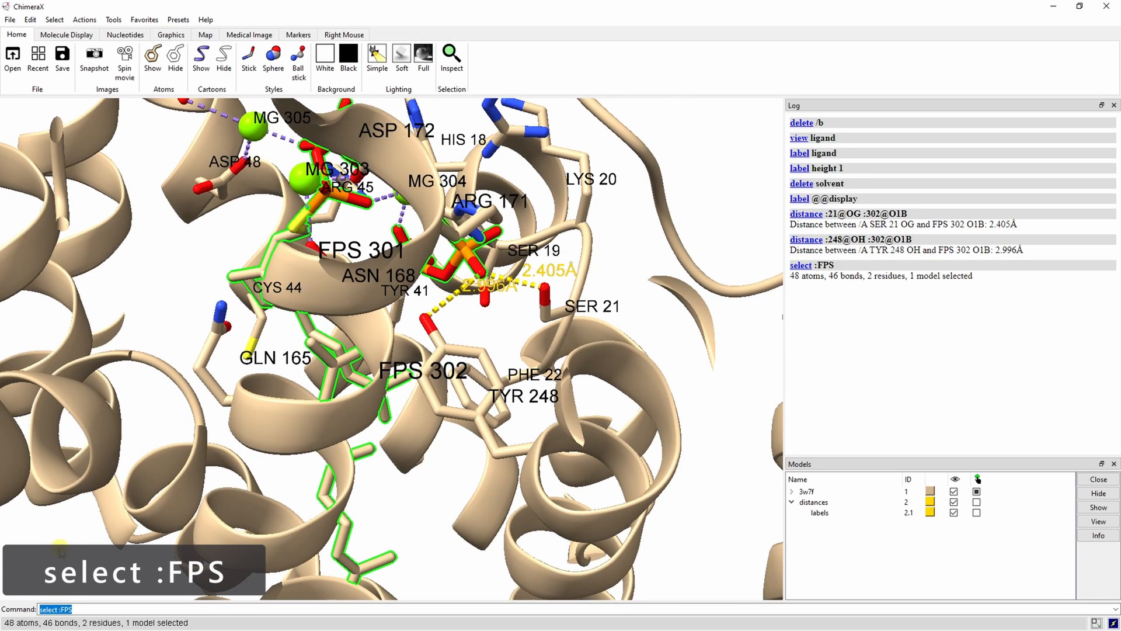
key("Return")
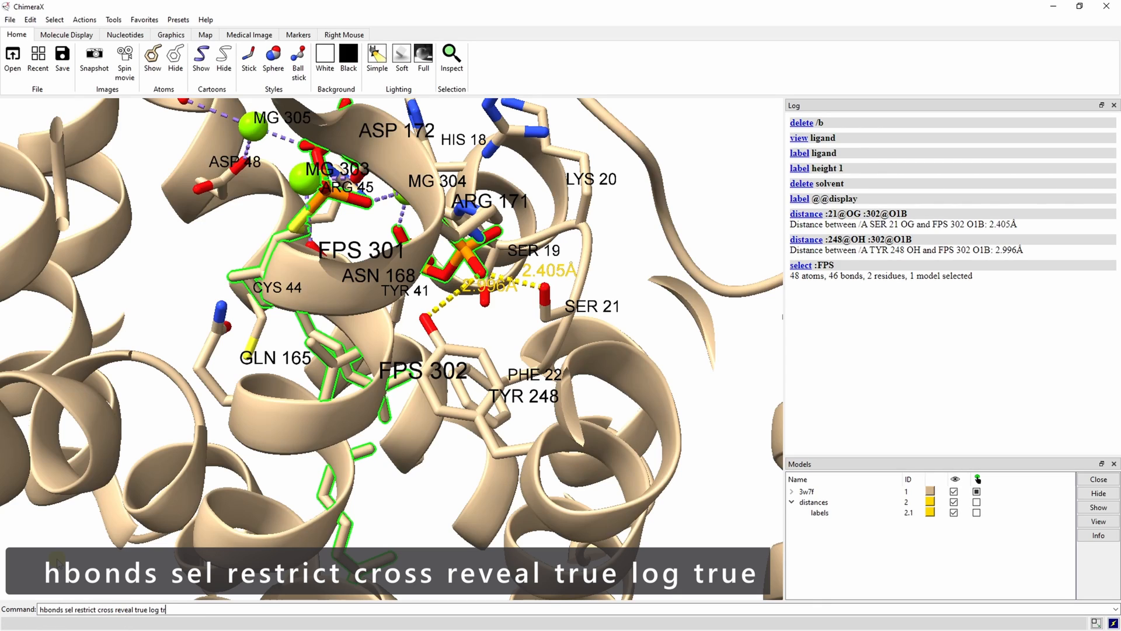
key("Return")
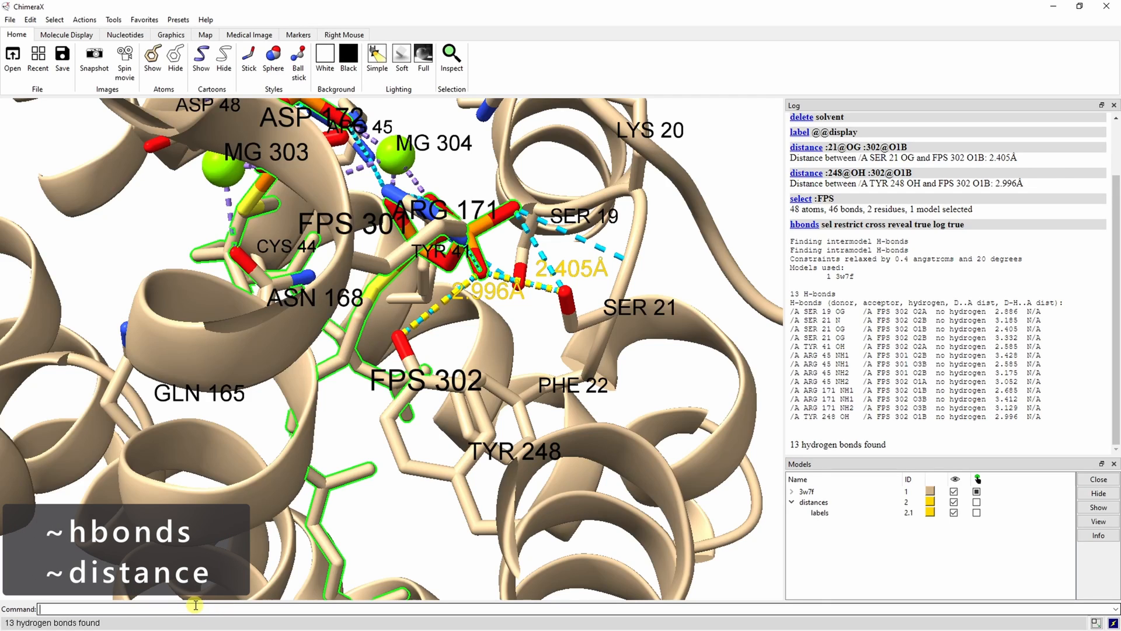
Clear the hydrogen-bond lines and distance monitors with '~hbonds' and '~distance'
type("~hbonds")
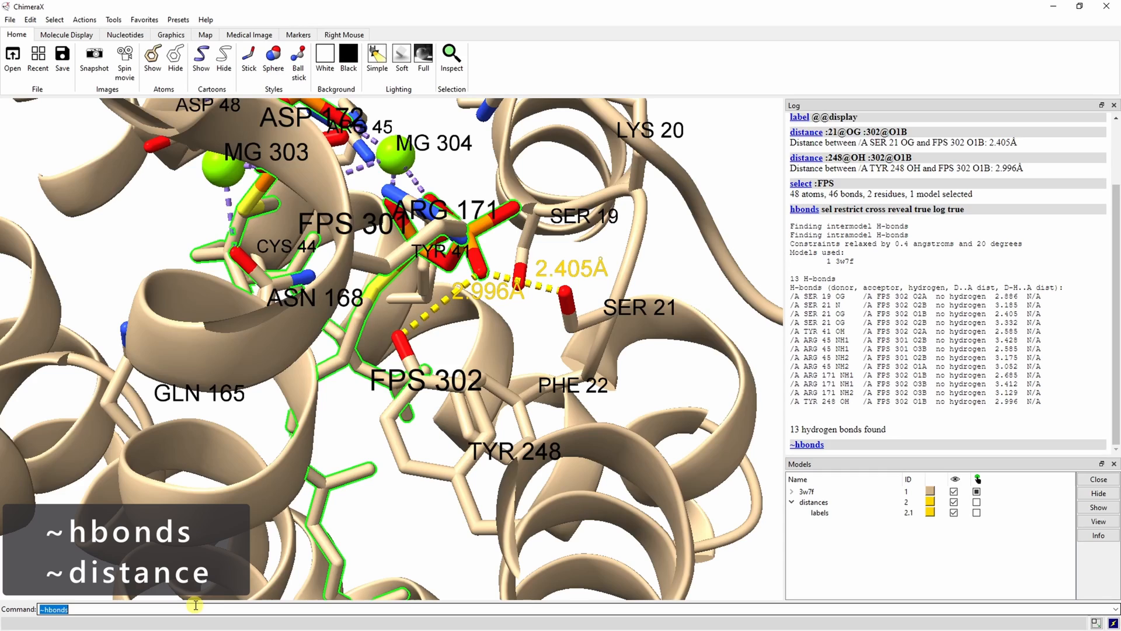
type("~distance")
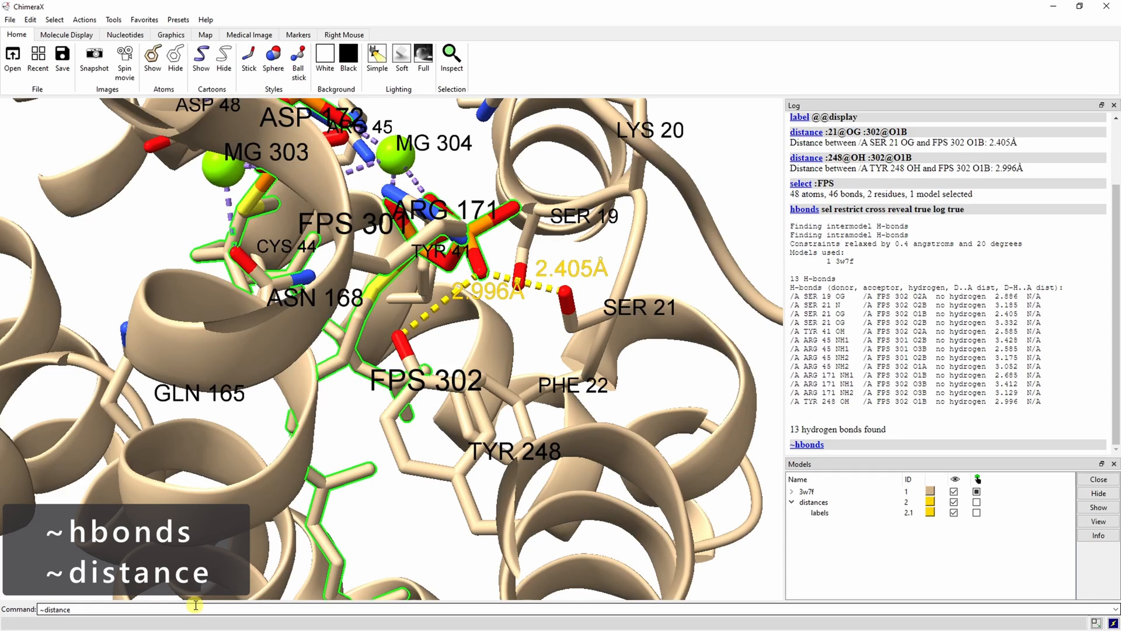
key("Return")
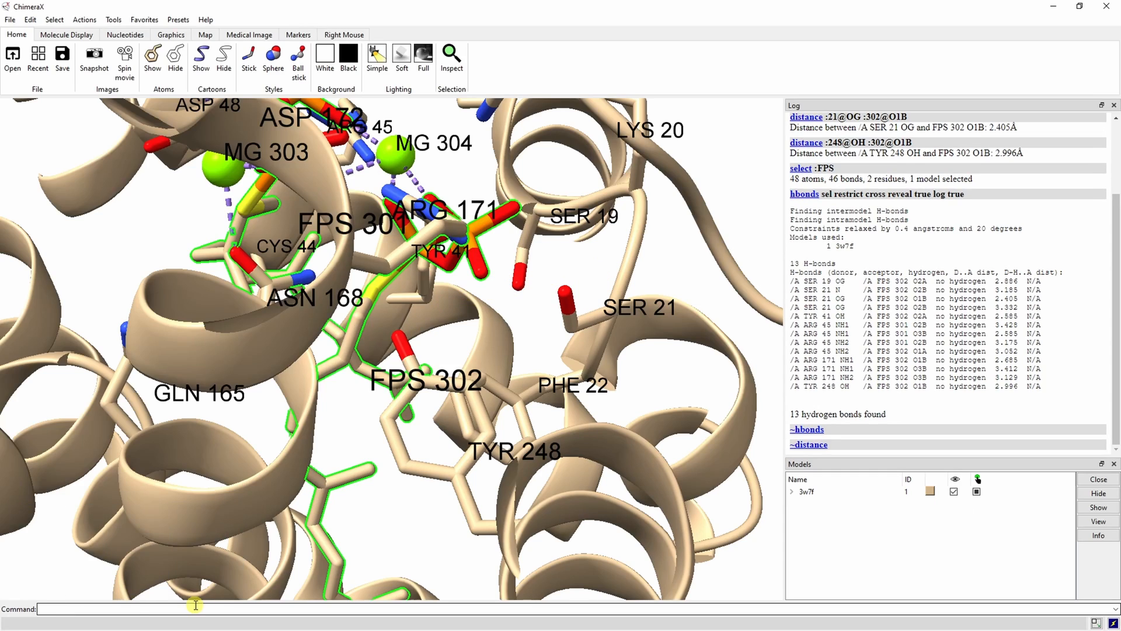
type("contacts sel restrict cross reveal t log t selec")
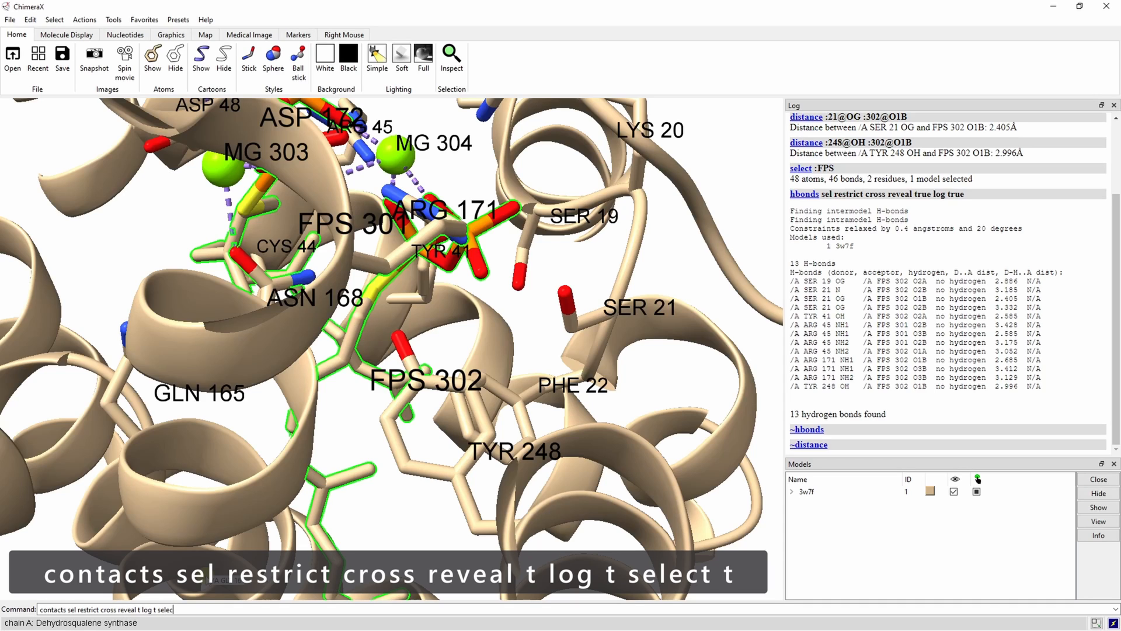
Find 86 ligand-protein contacts and keep only the 25 contacting protein residues selected
key("Return")
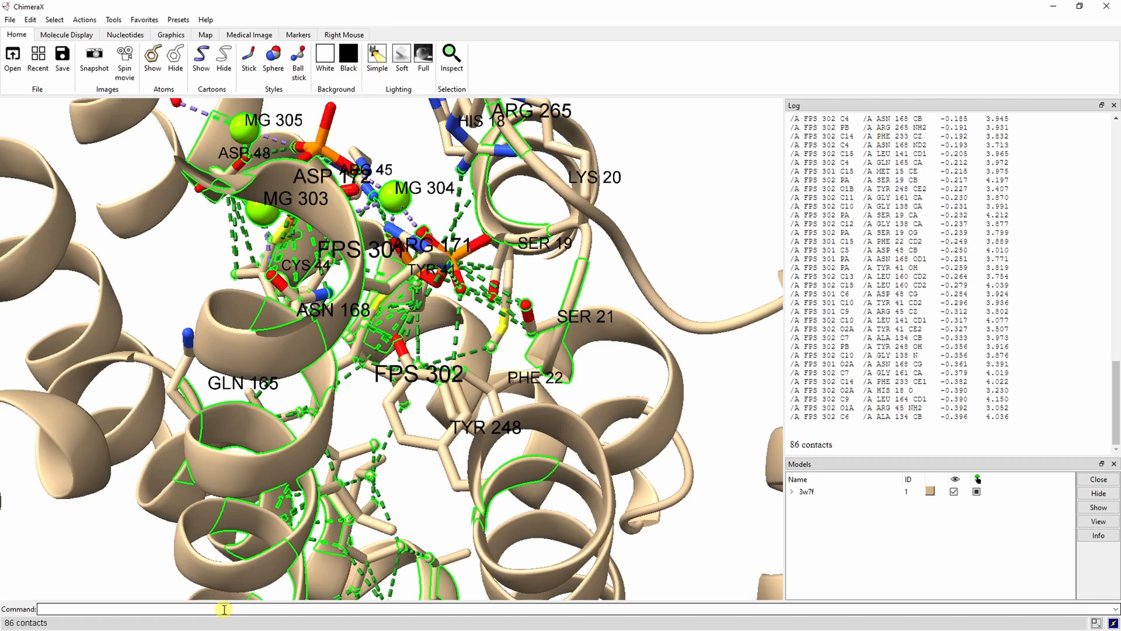
type("~sel")
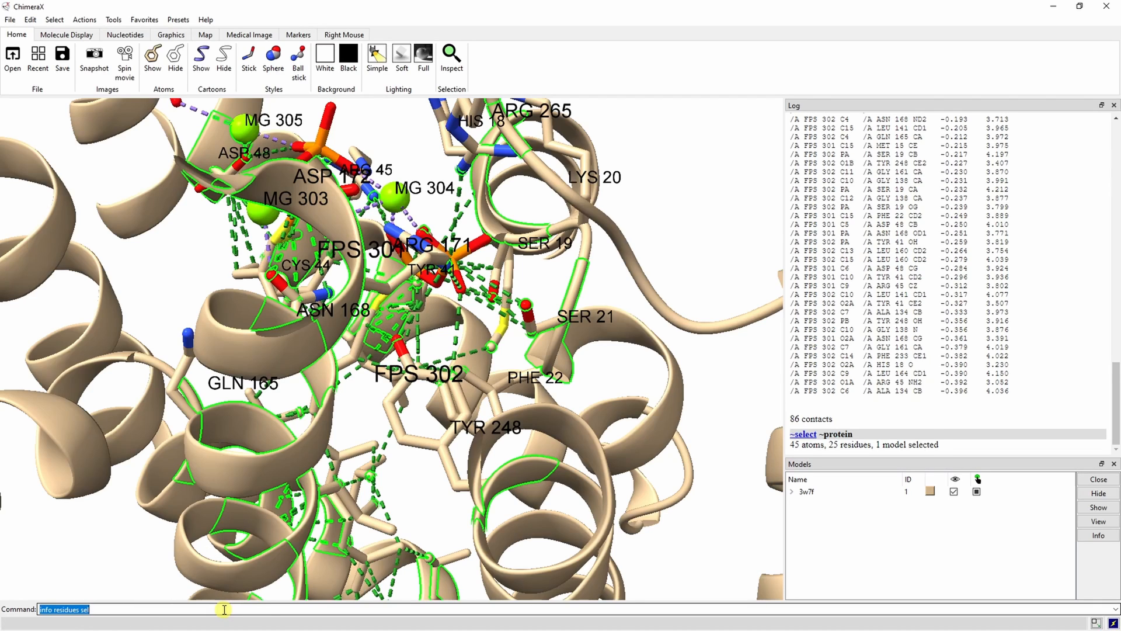
Run 'info residues sel' to log the contacting residues MET 15 through ARG 265
key("Return")
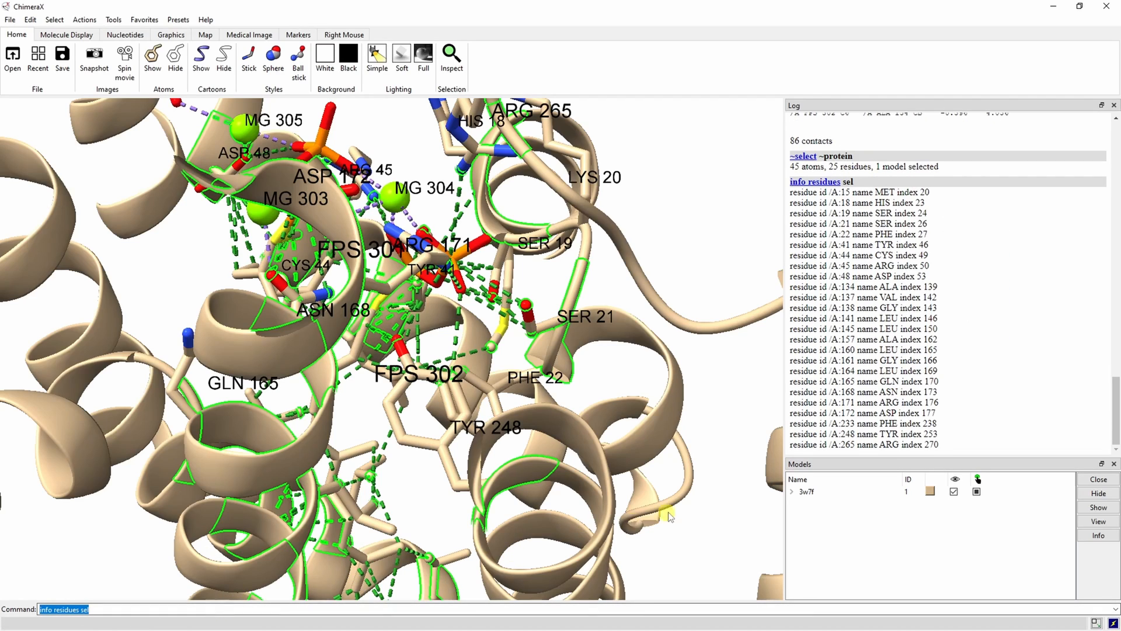
mouse_move(942, 232)
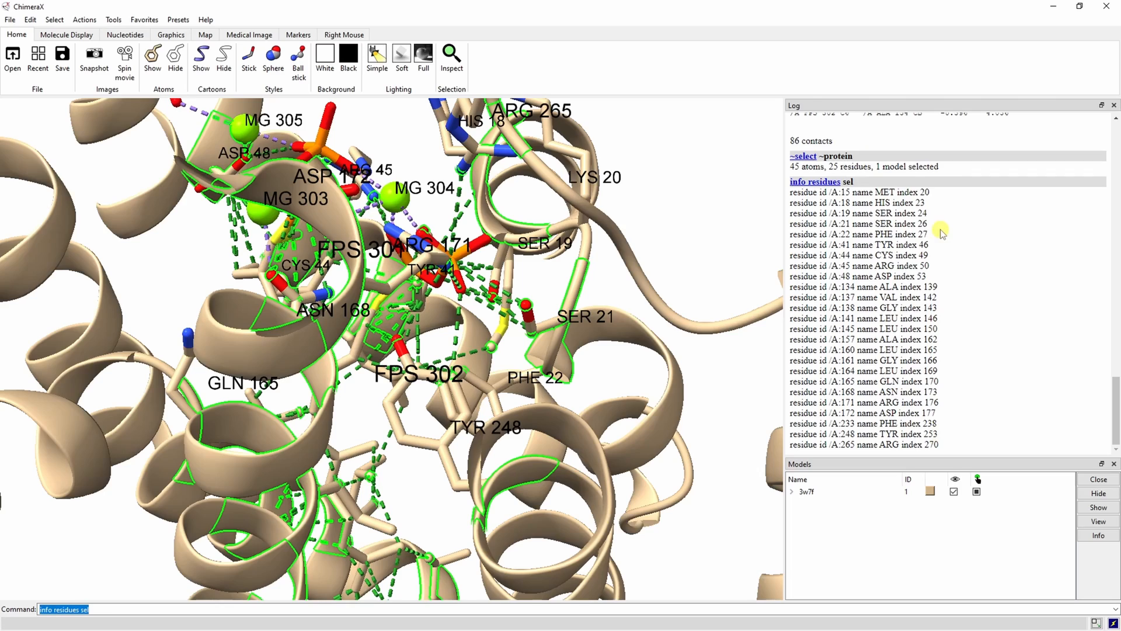
mouse_move(942, 233)
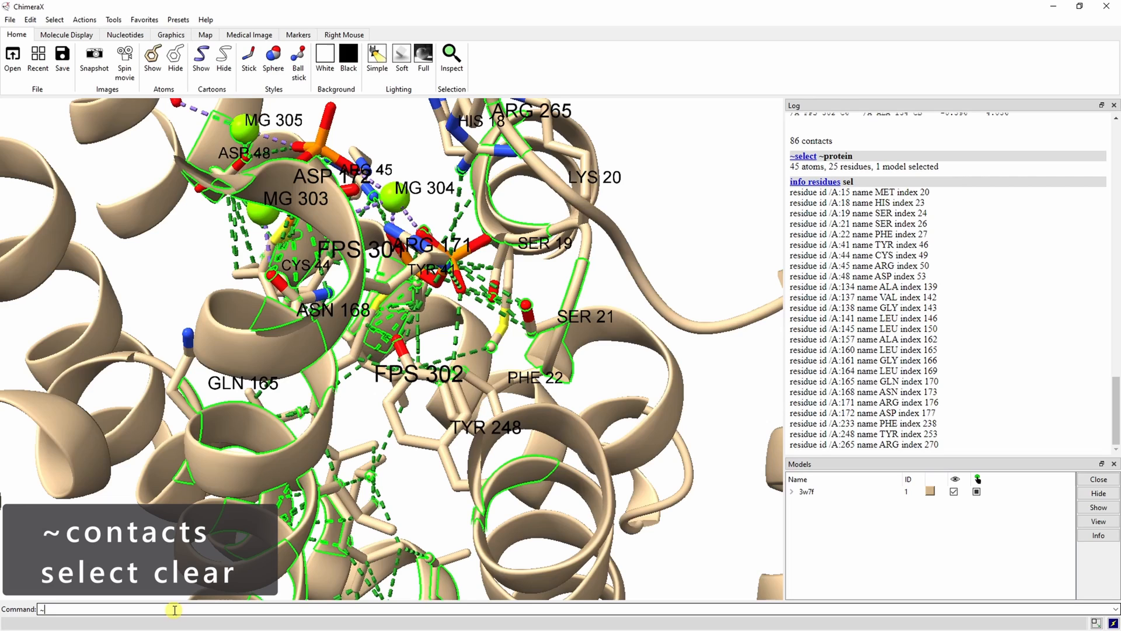
Clear contacts, selection, labels and bonds, then show an mlp lipophilicity surface
type("~contacts")
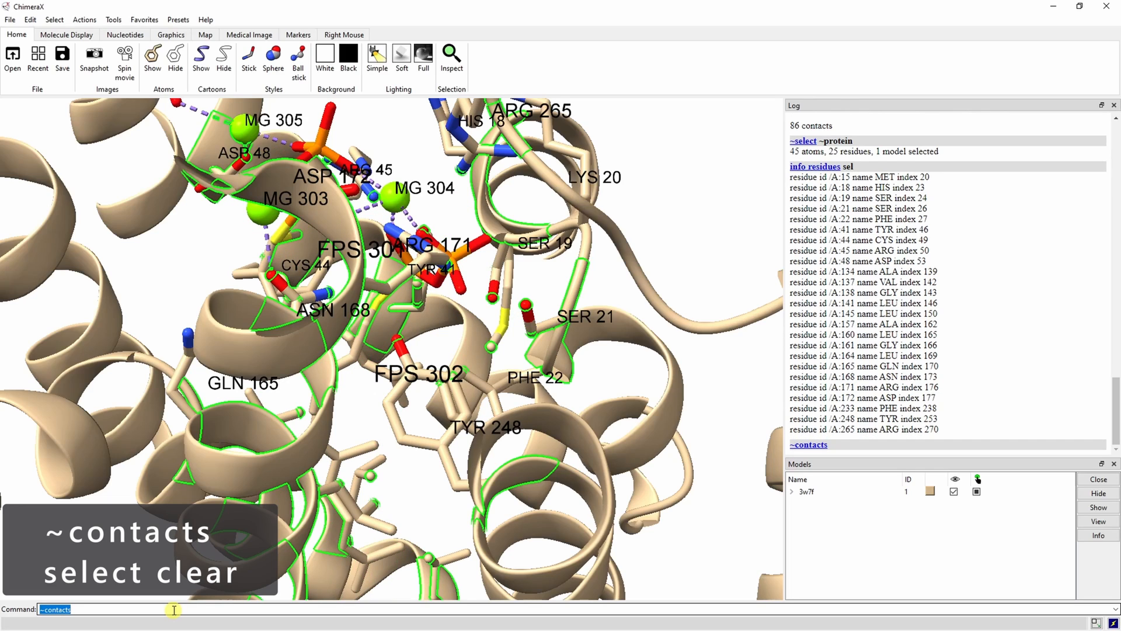
key("Return")
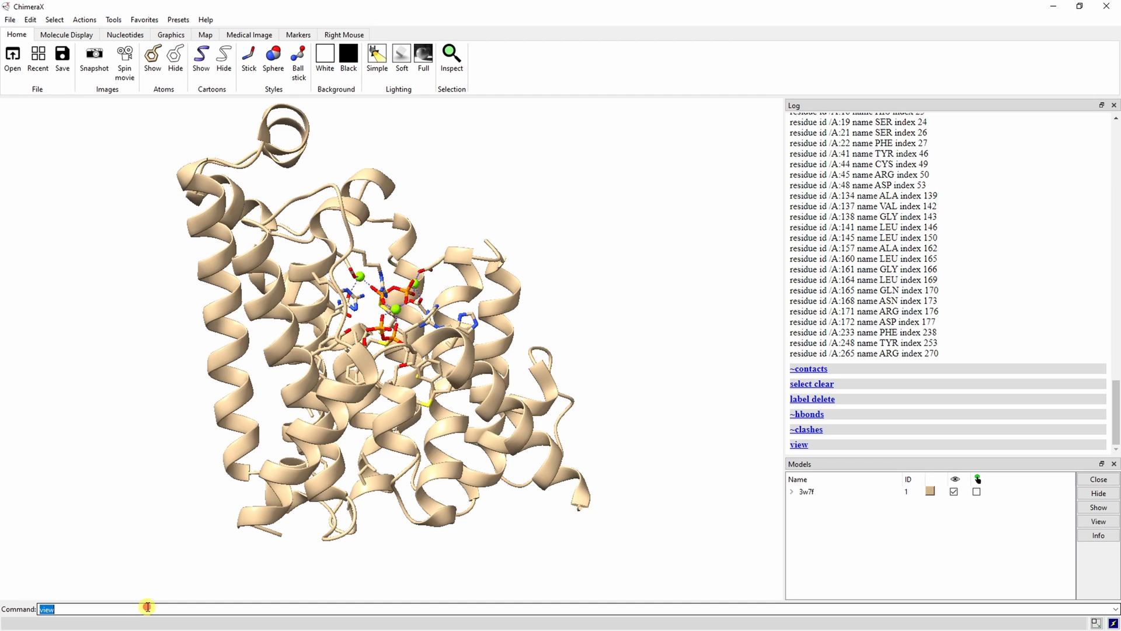
type("mlp")
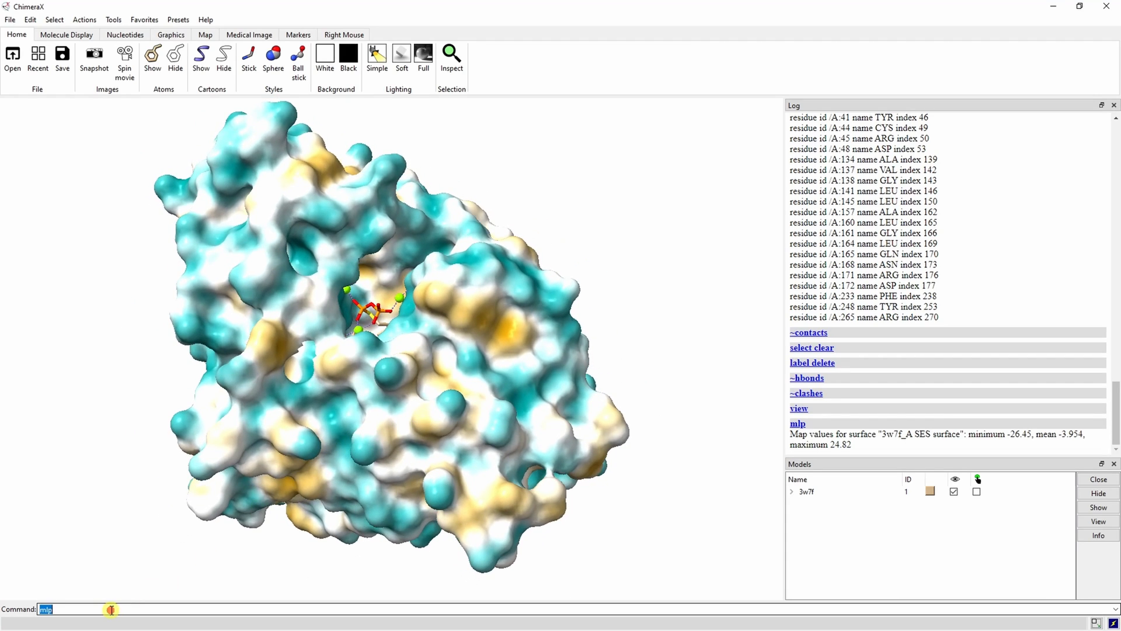
Restrict the surface to patches within 6.3 Å of the ligand and hide ribbons
type("sur")
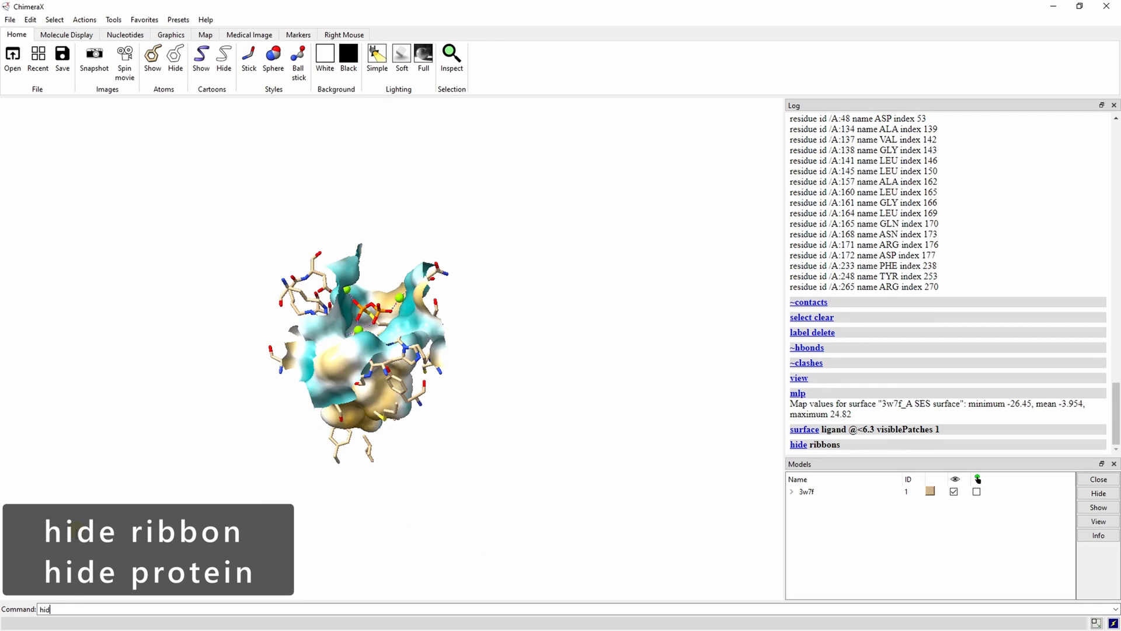
Hide the protein atoms with 'hide protein', leaving the FPS ligand and ions in the surface patch
type("hide protein")
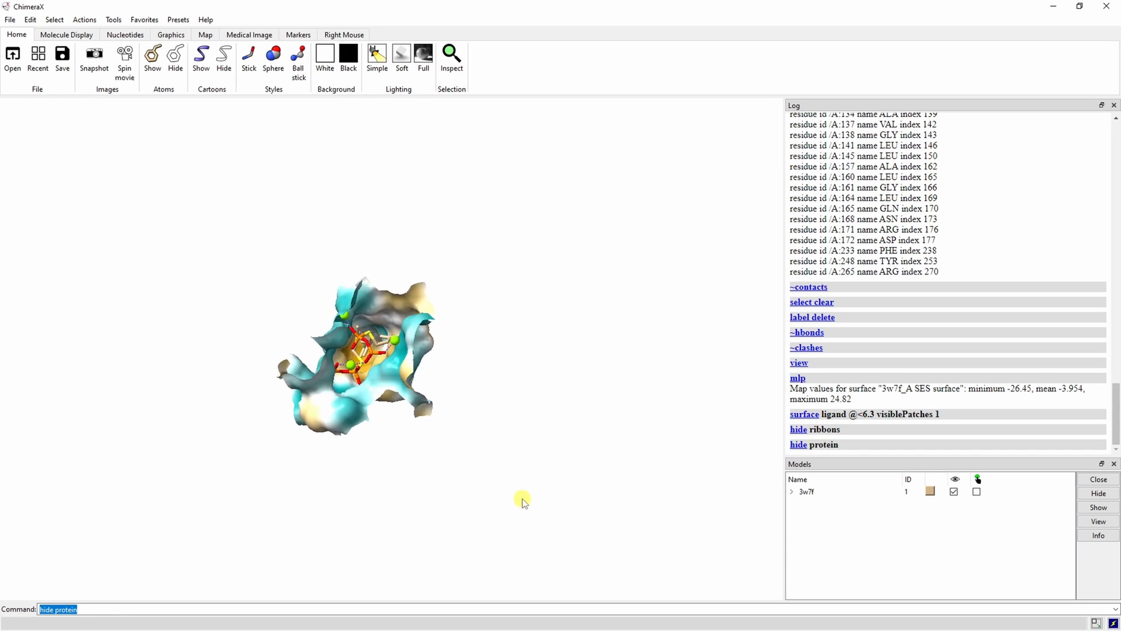
left_click_drag(522, 501, 400, 456)
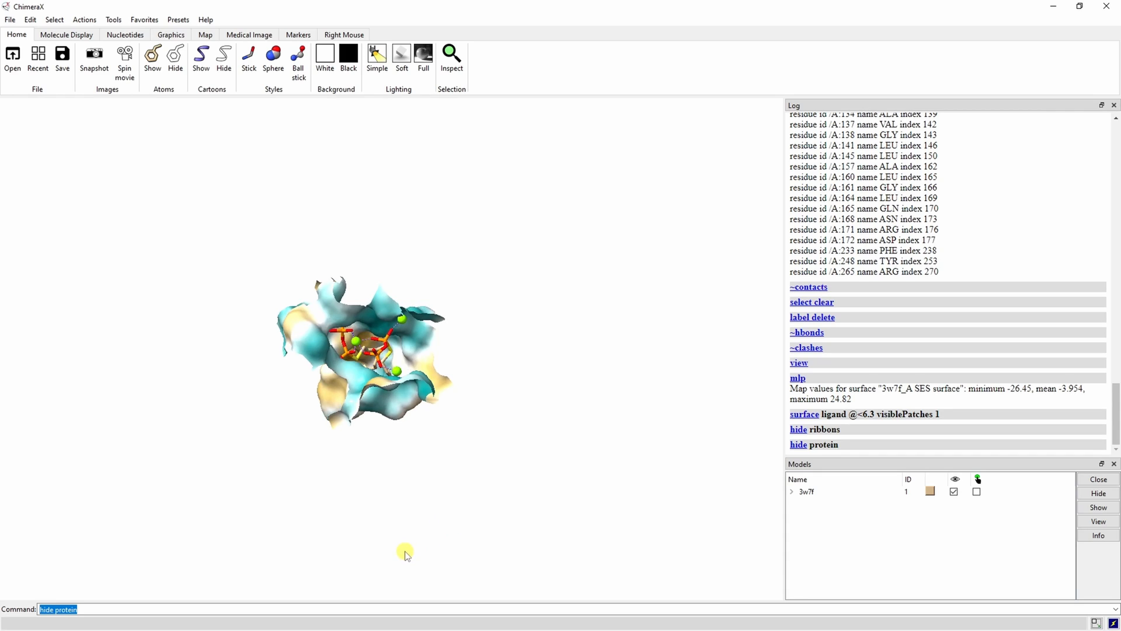
mouse_move(120, 608)
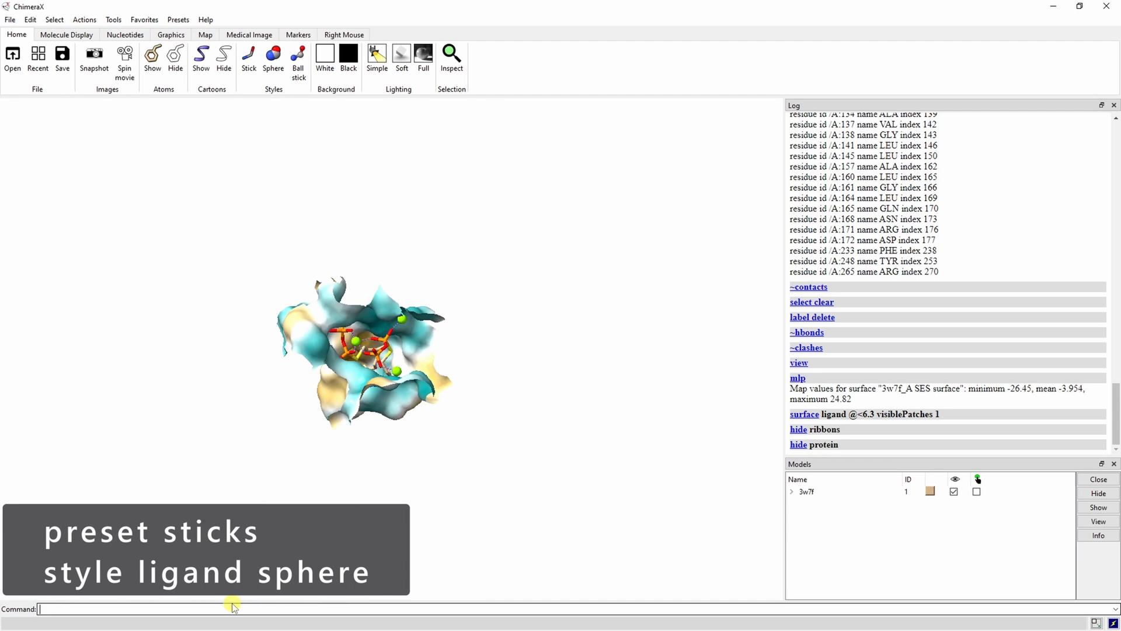
Show the enzyme as sticks with the ligand as spheres, coloured by B-factor (18.3–95.2)
type("preset stick")
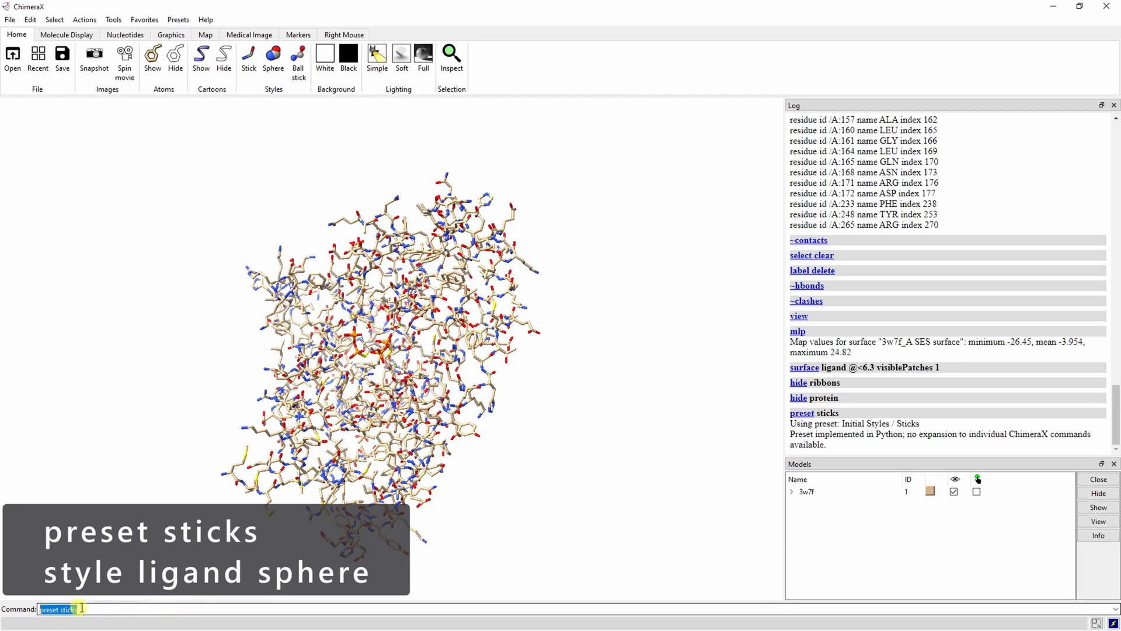
type("style li")
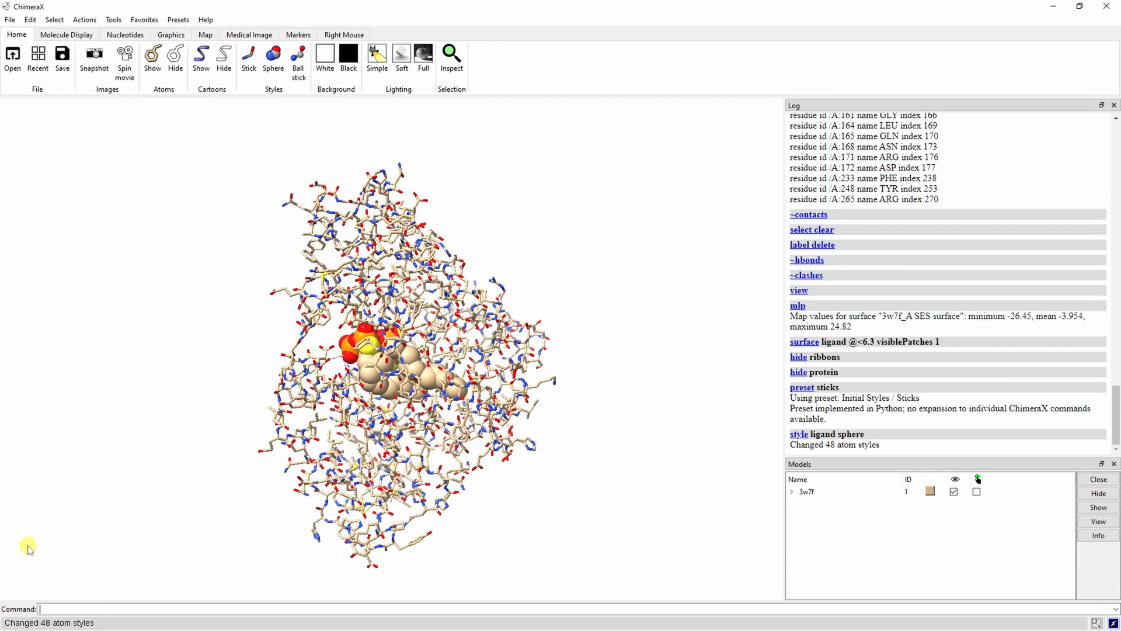
type("color by a")
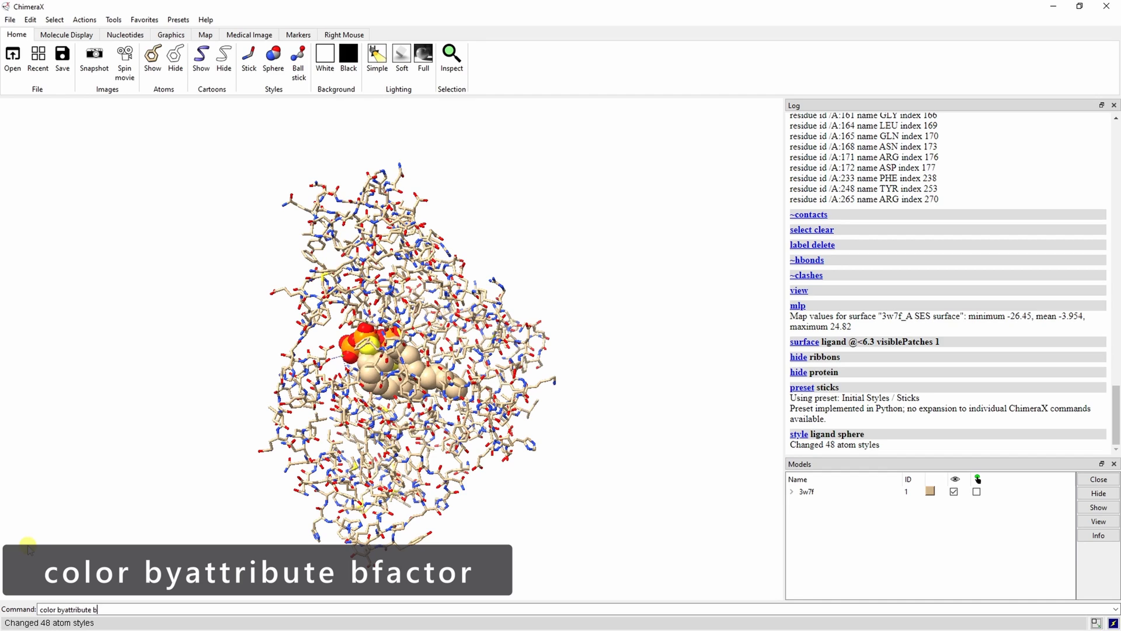
key("Return")
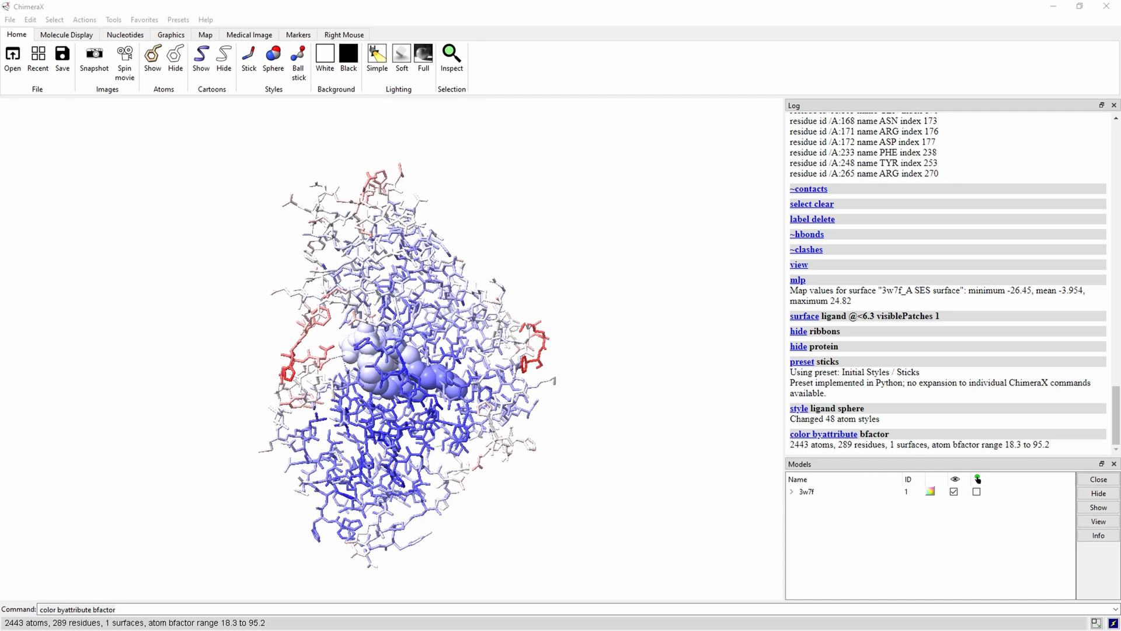
Save the session as structure_analysis_half1.cxs, load 2zco as model #2, and restore the original preset
key("Return")
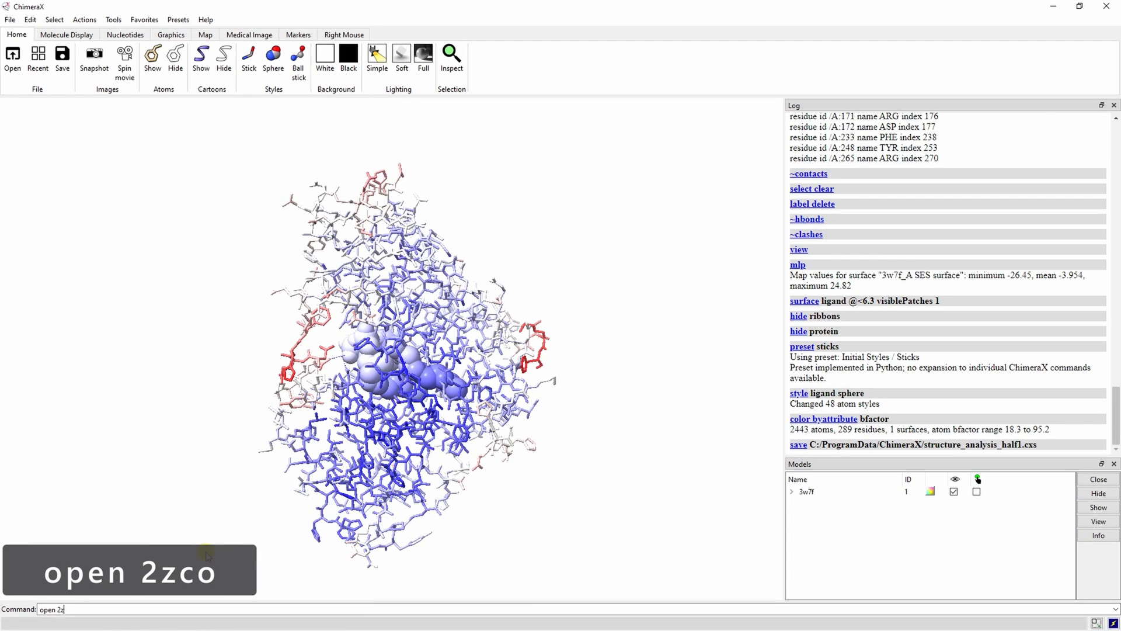
key("Return")
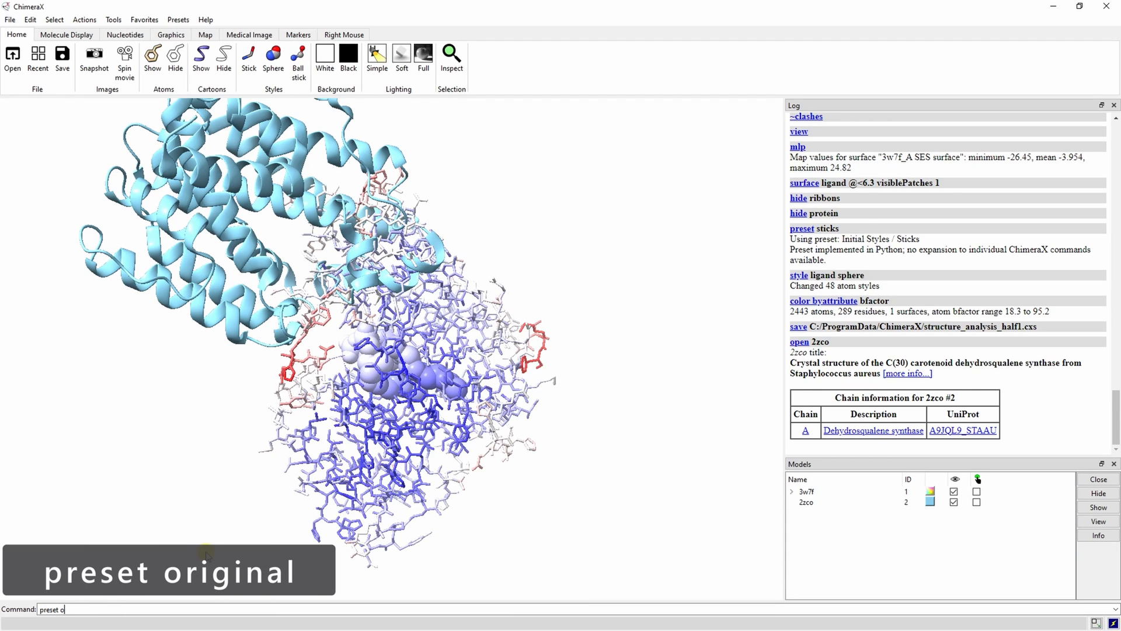
key("Return")
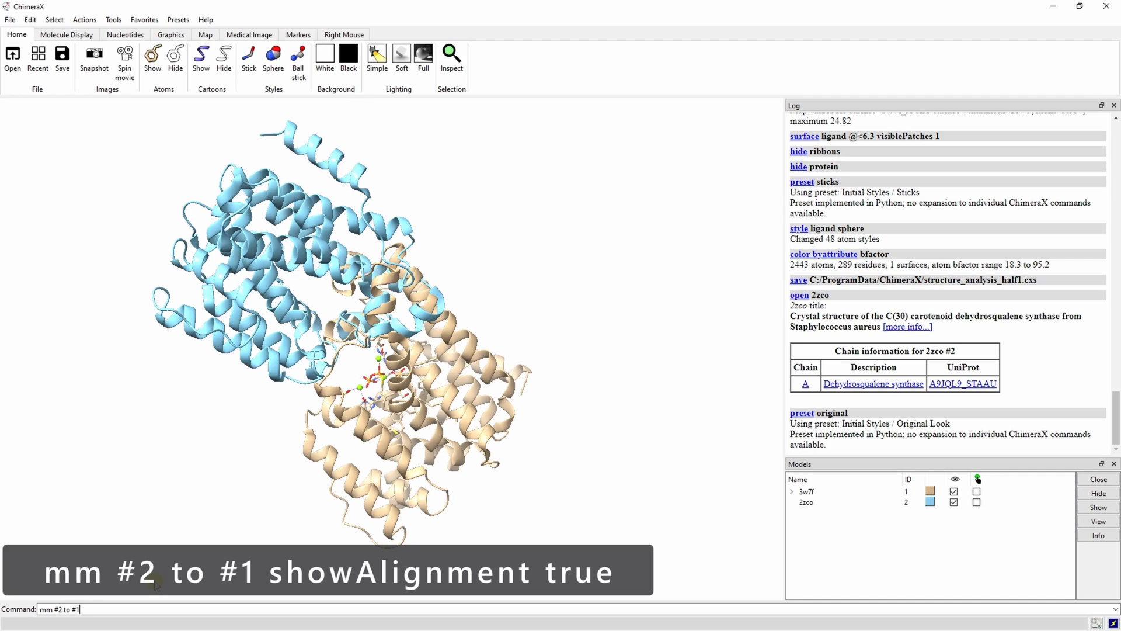
Matchmaker 2zco onto 3w7f with alignment shown, giving RMSD 0.608 Å over 277 pairs
type("showAlignment true")
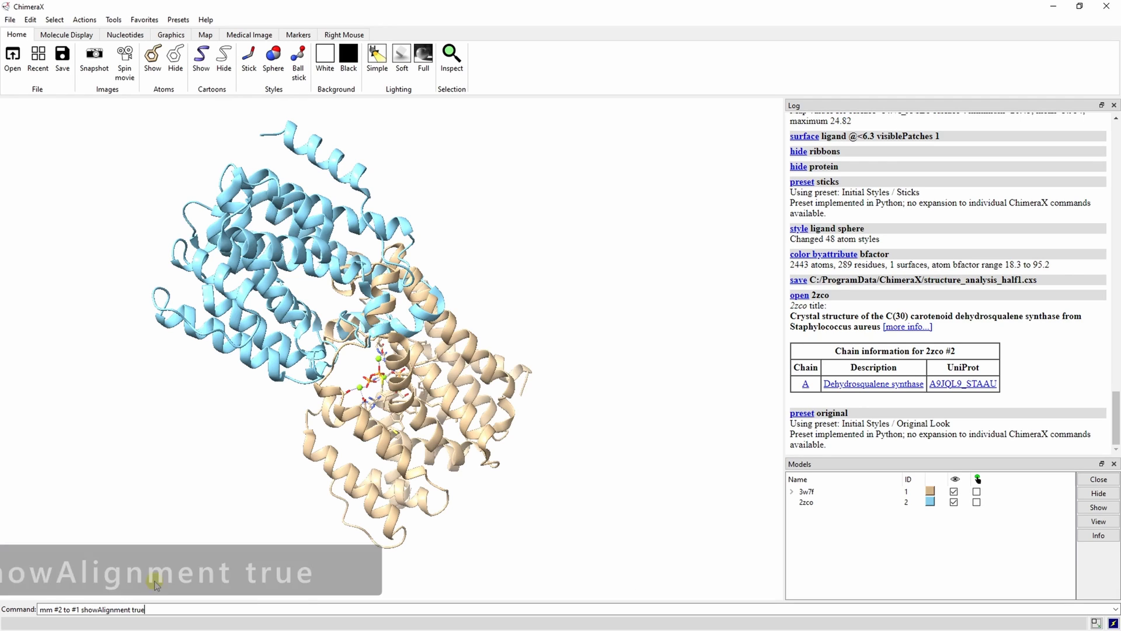
key("Return")
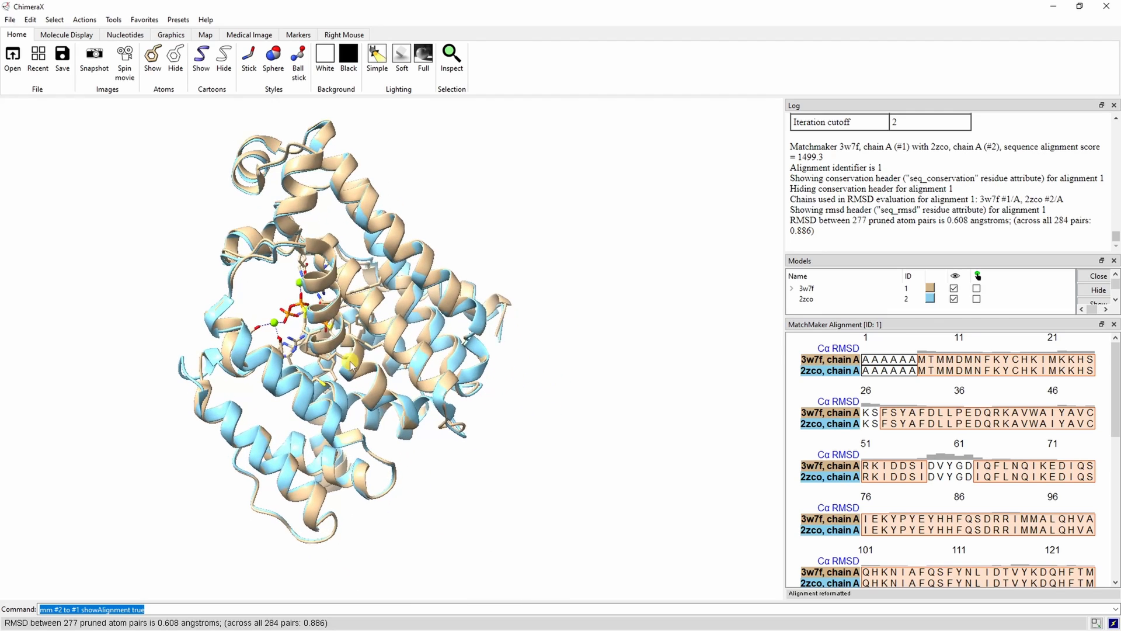
left_click_drag(350, 361, 500, 399)
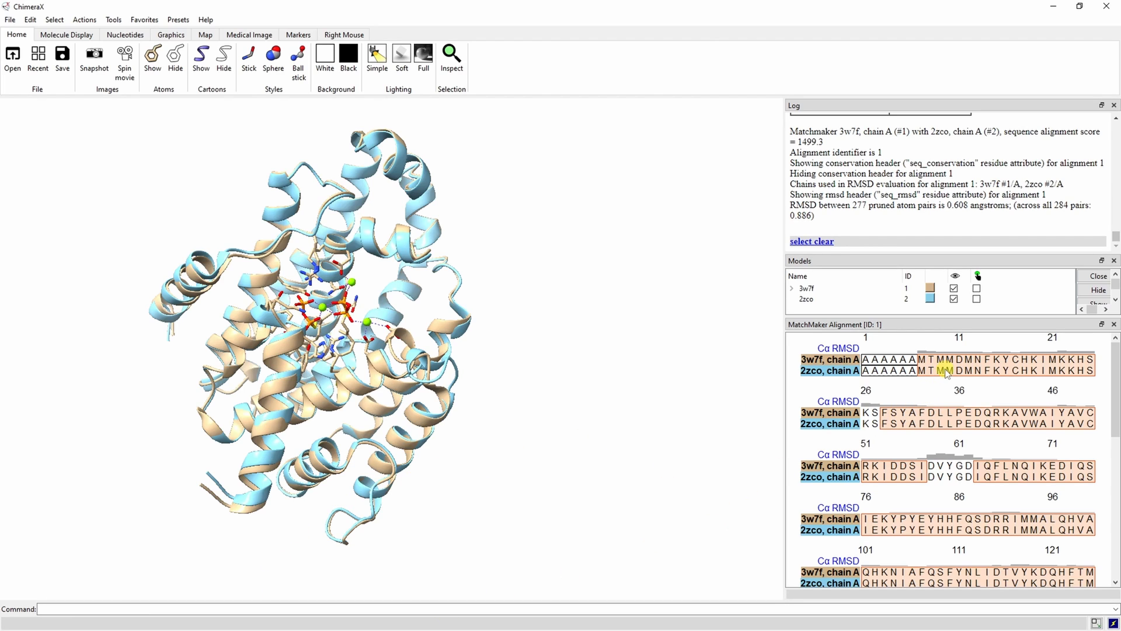
Select the well-aligned residues, invert the selection, and display the unaligned protein residues as sticks
left_click(800, 230)
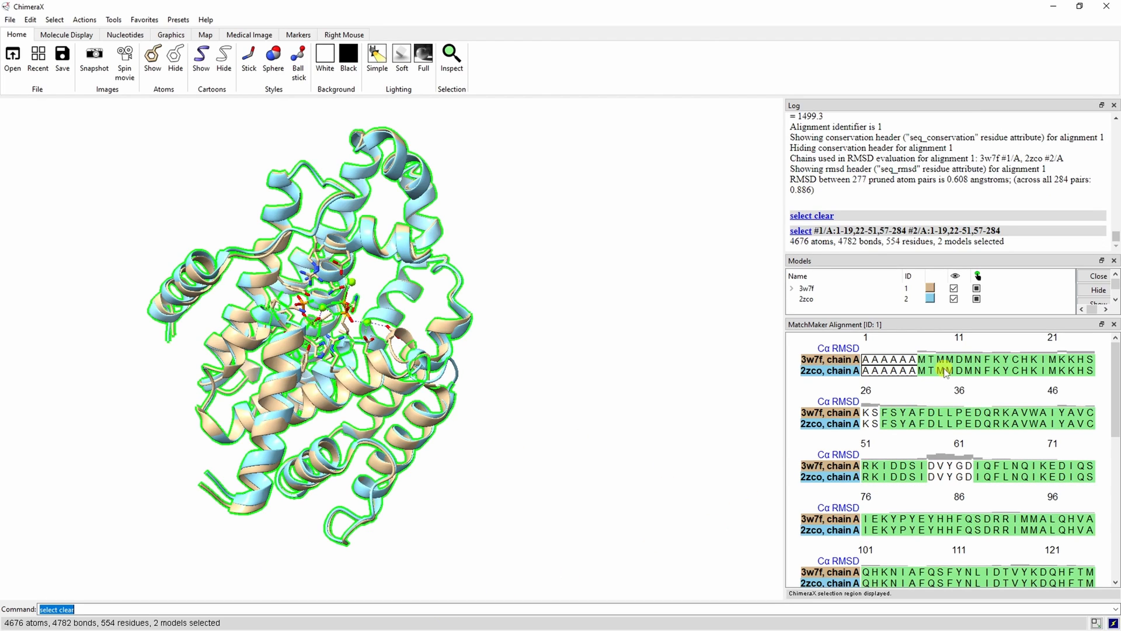
mouse_move(207, 596)
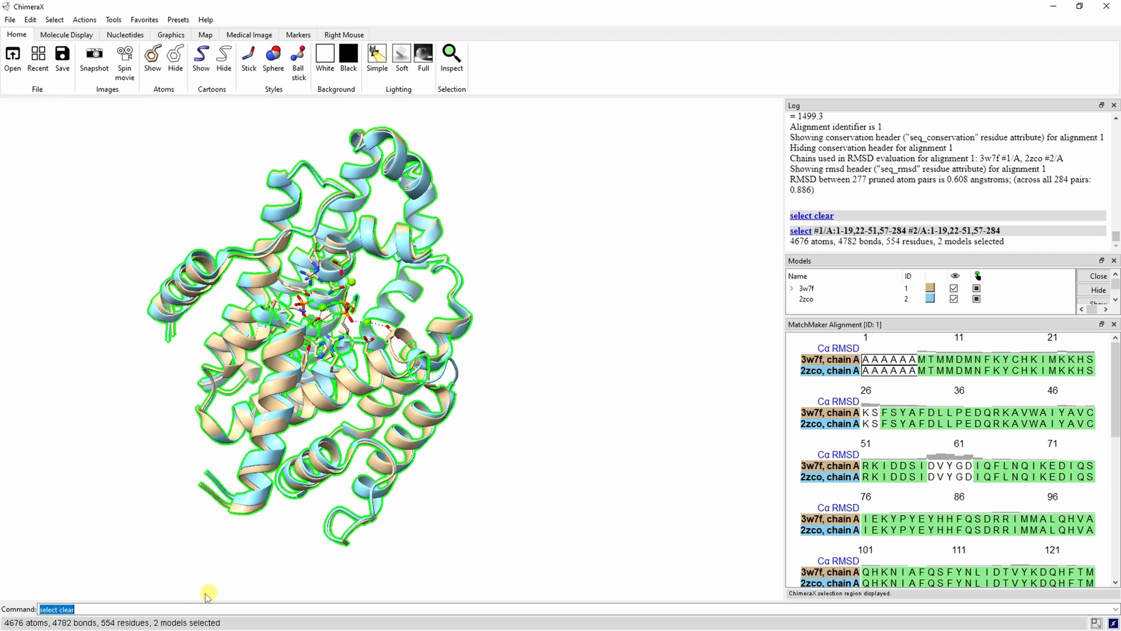
mouse_move(121, 622)
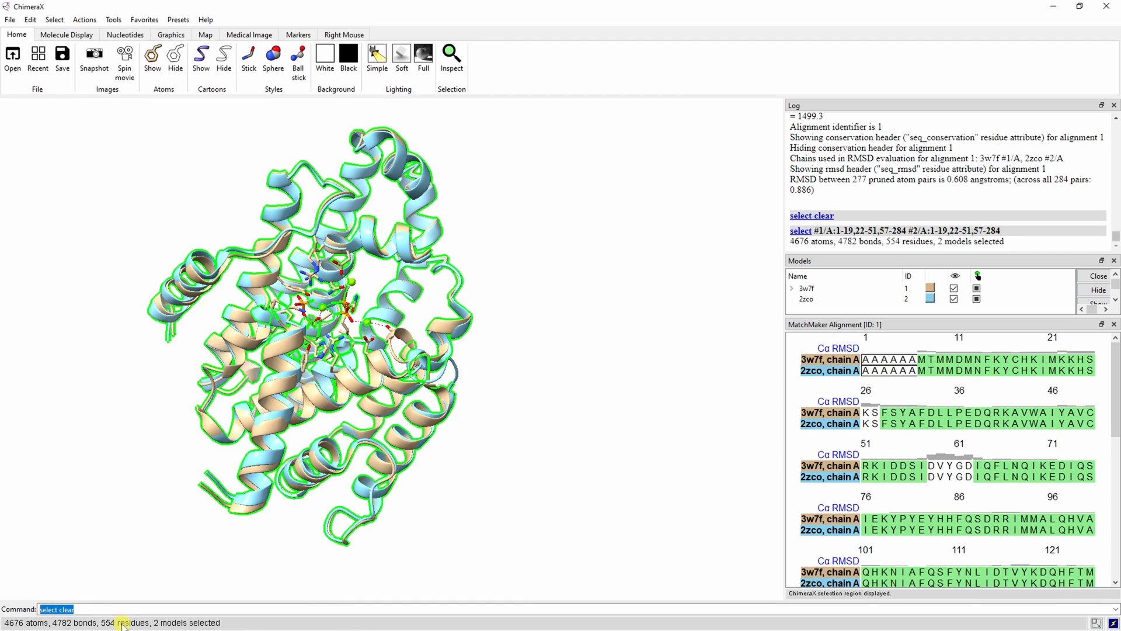
type("se")
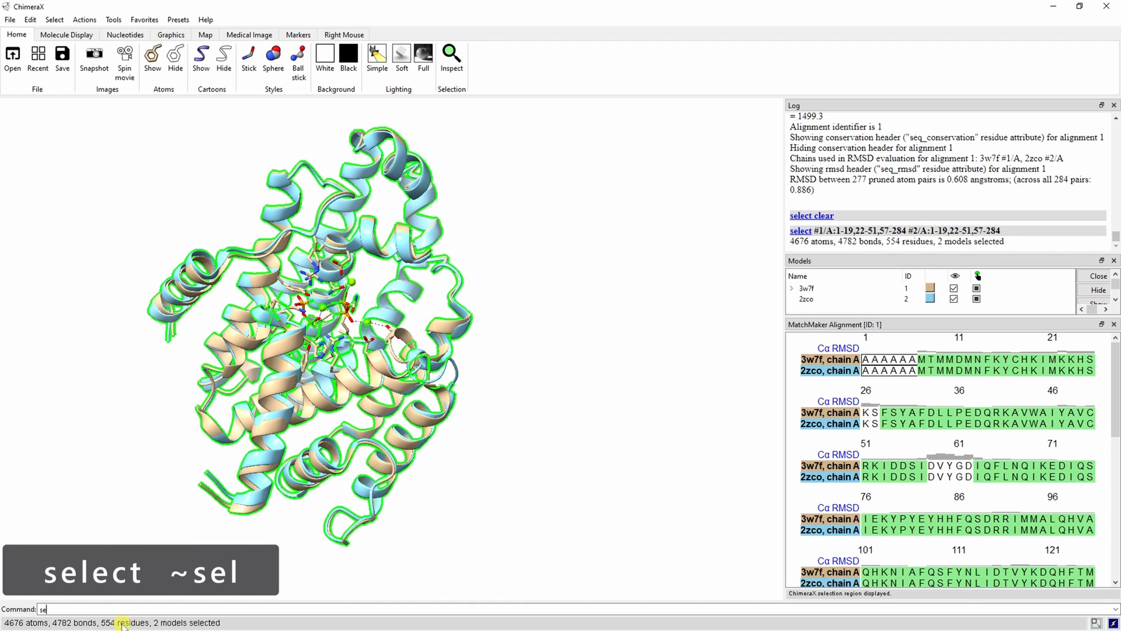
key("Return")
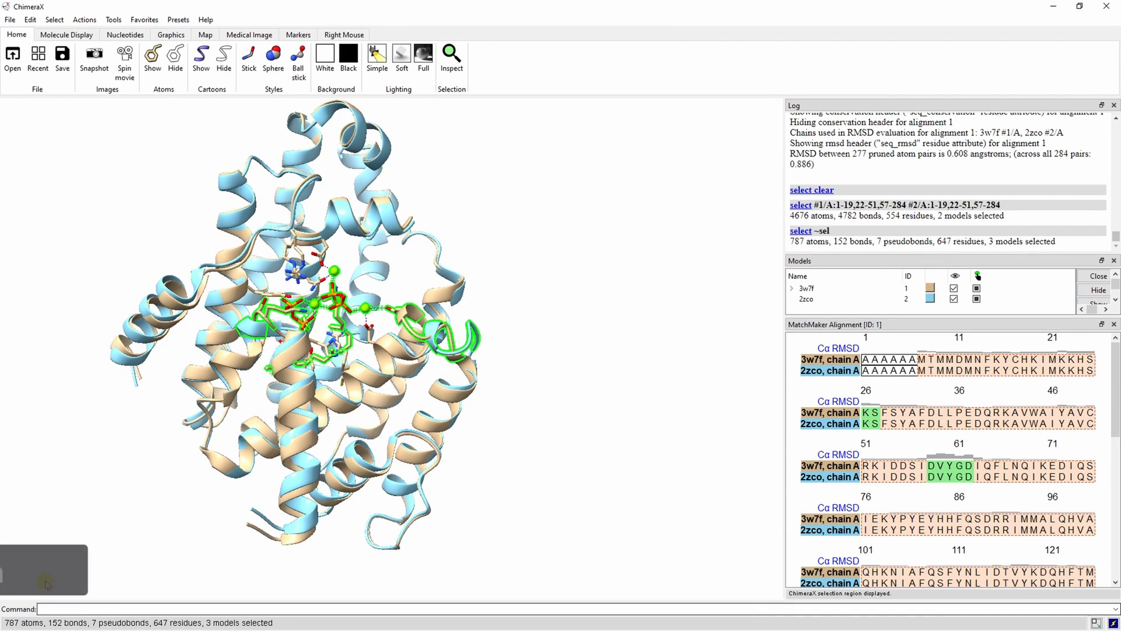
type("disp sel")
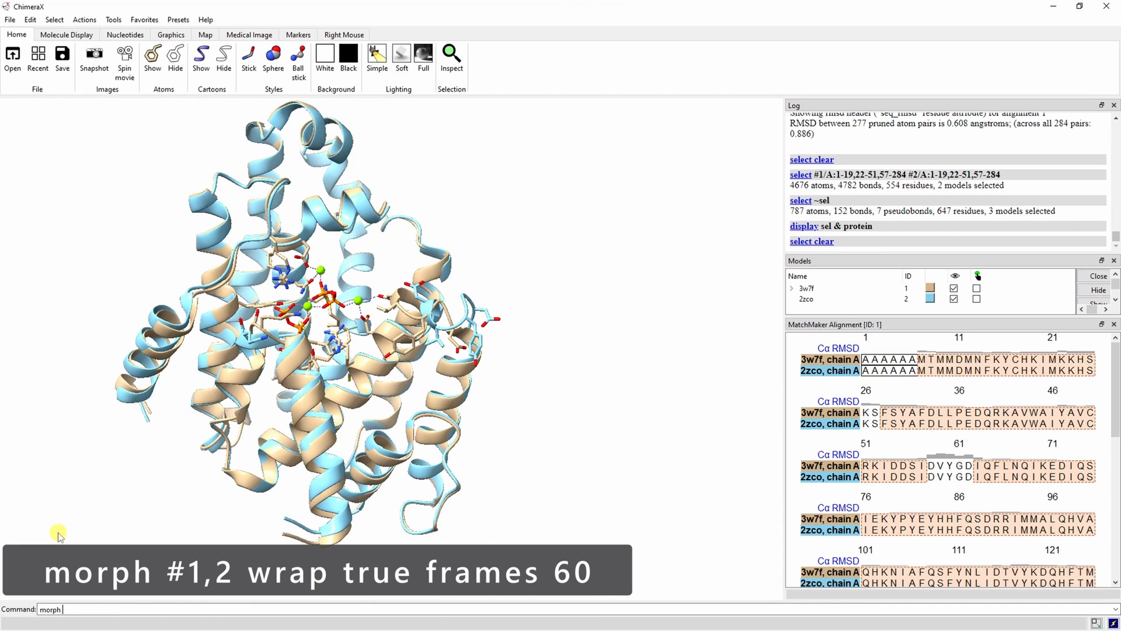
Morph #1,2 with wrap and 60 frames into a 121-frame model #3, then play it
type("#1,2 wrap true frames")
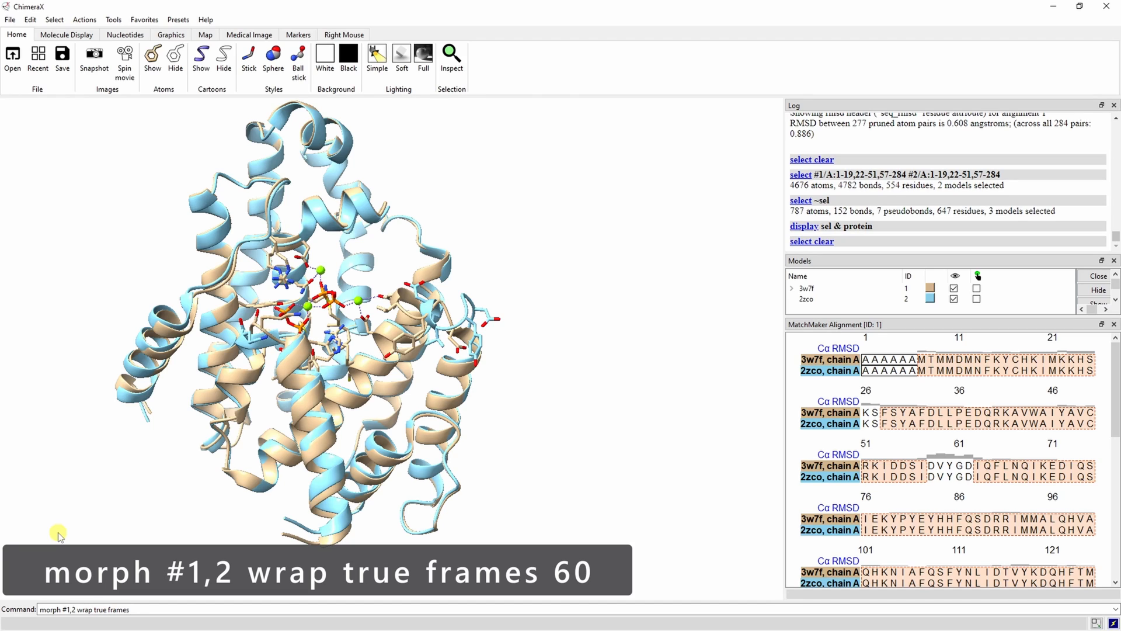
key("Return")
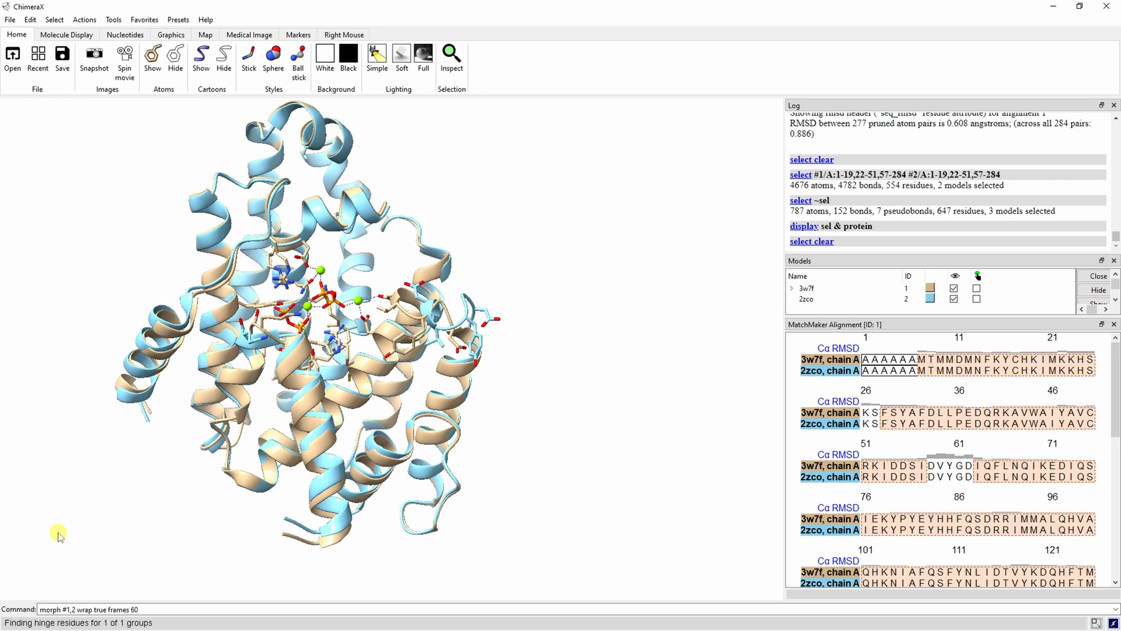
key("Return")
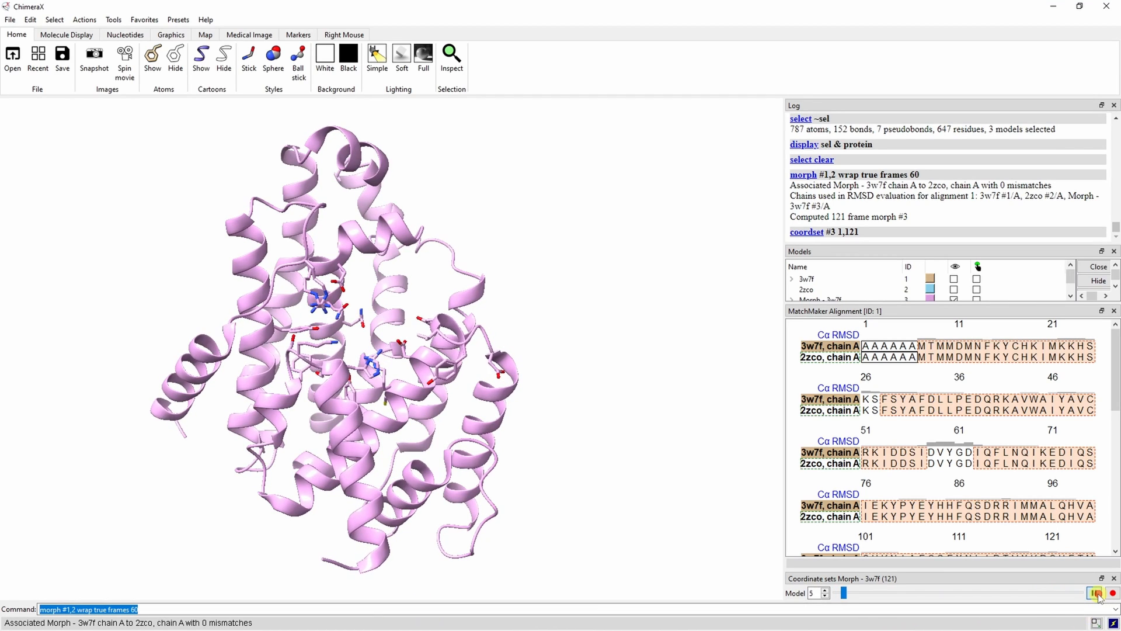
left_click(1095, 592)
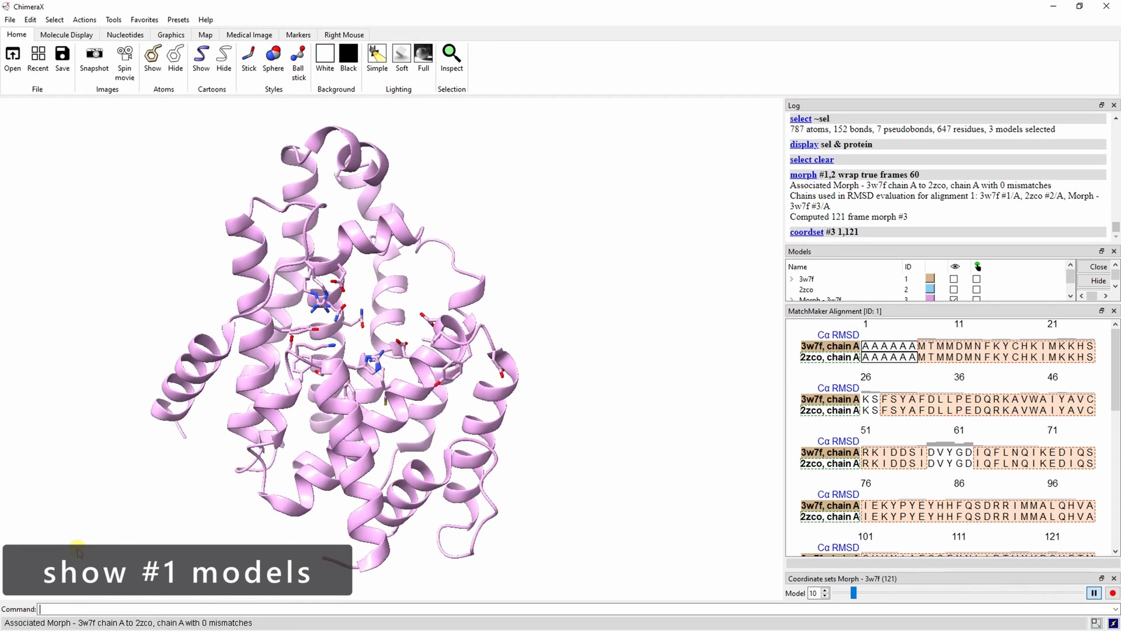
Show only 3w7f's FPS ligands and Mg ions over the morph and start movie recording
type("show #1 mod")
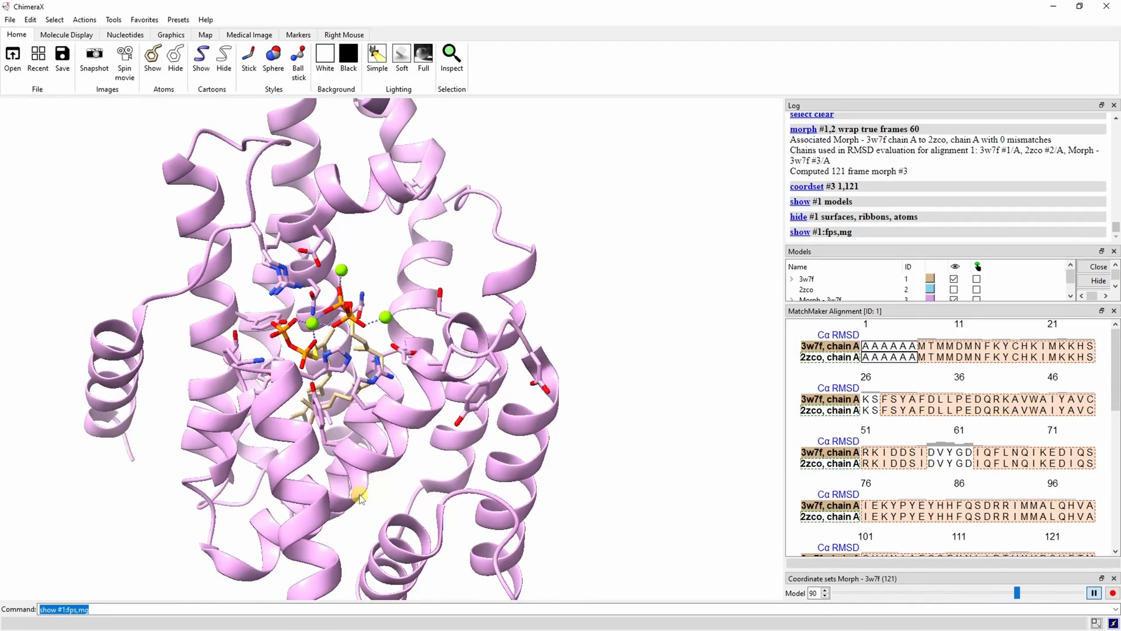
left_click(1113, 592)
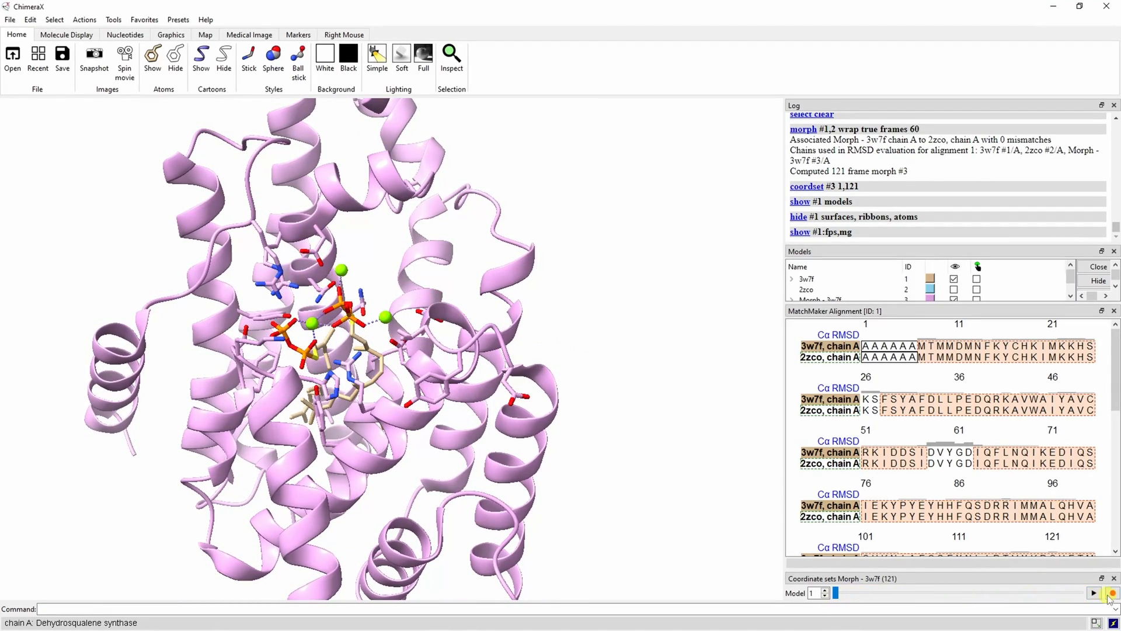
type("mov")
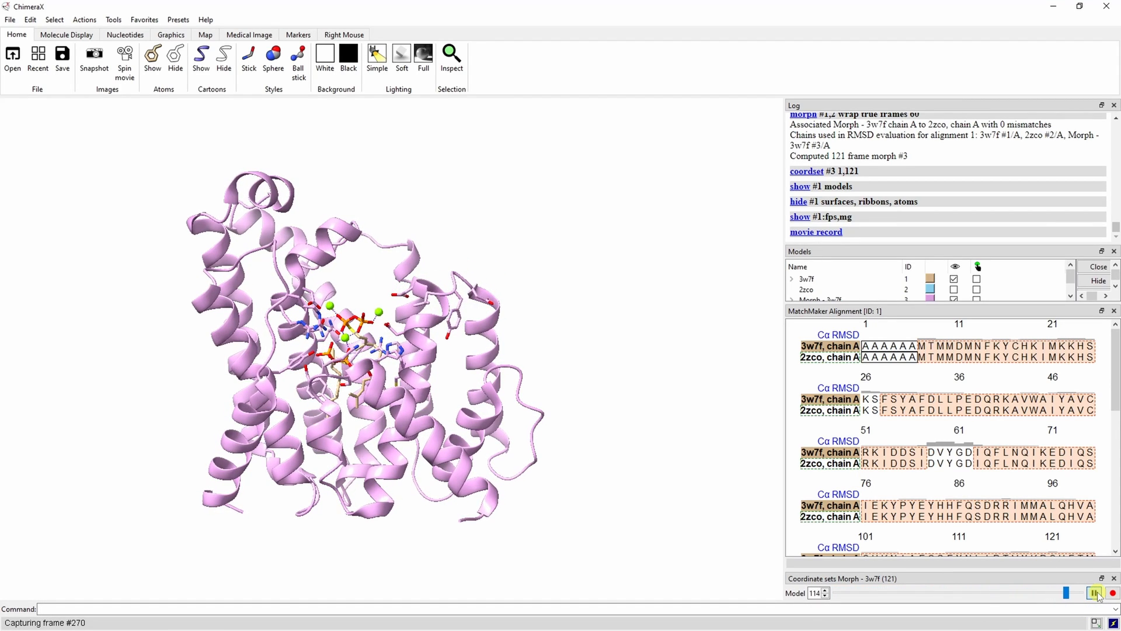
Encode the 284 recorded frames as C:/ProgramData/ChimeraX/Morph_1.mp4
type("movie encode C:/ProgramData/ChimeraX")
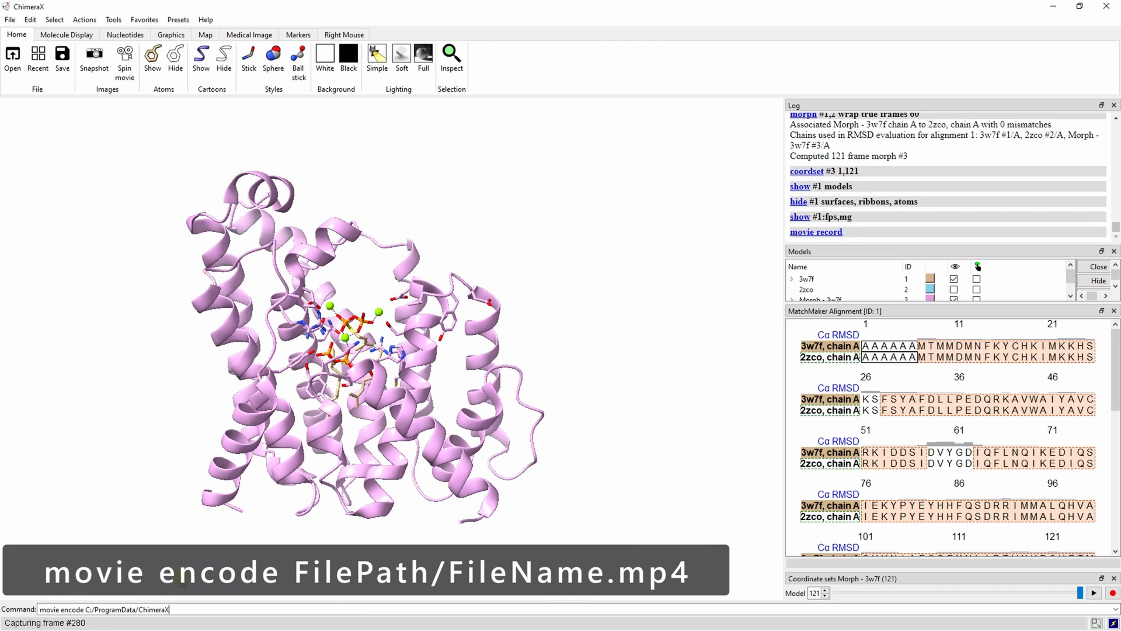
type("M")
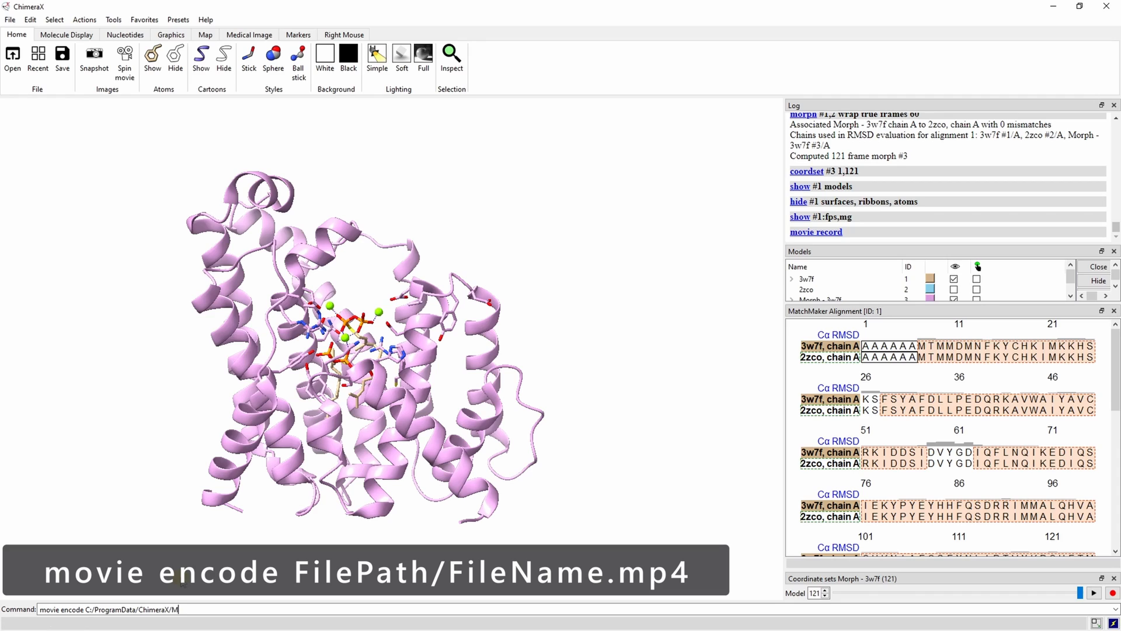
key("Return")
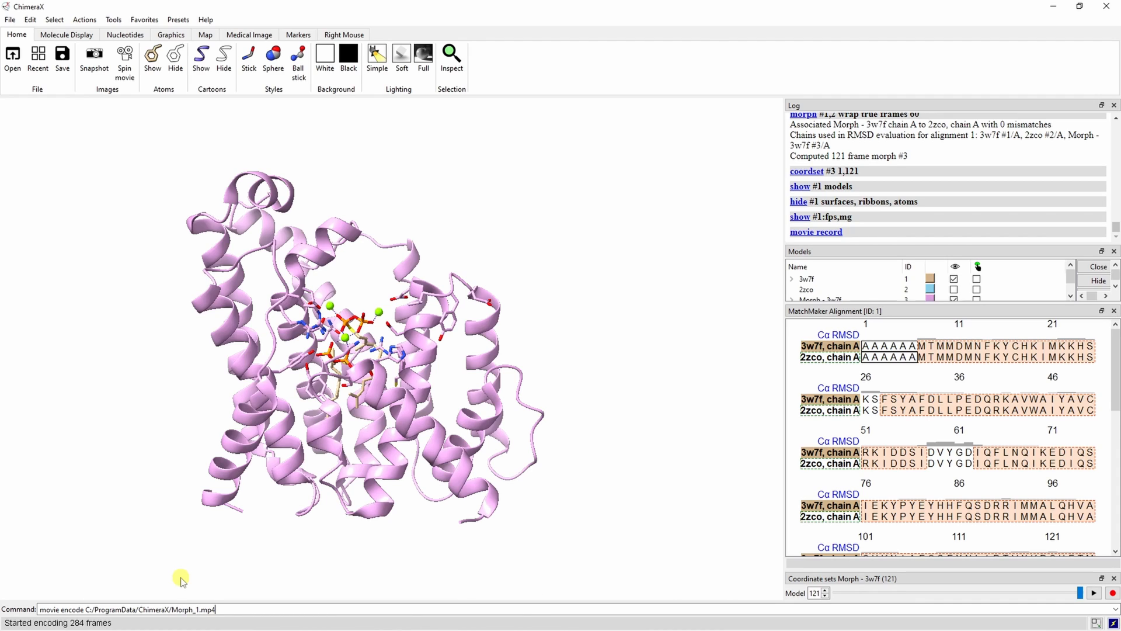